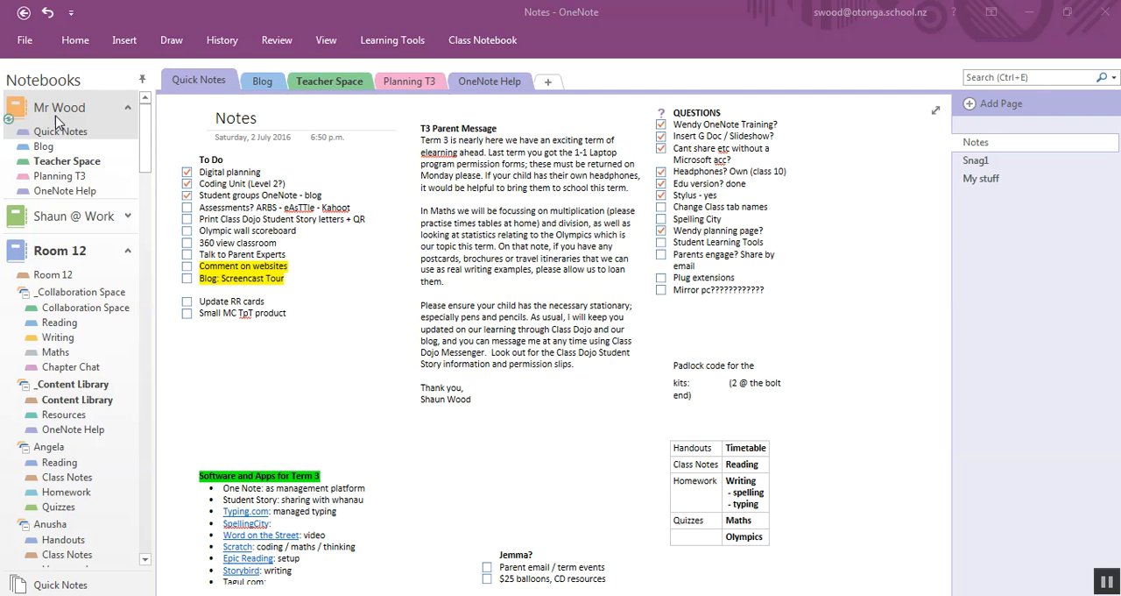
mouse_move(70, 122)
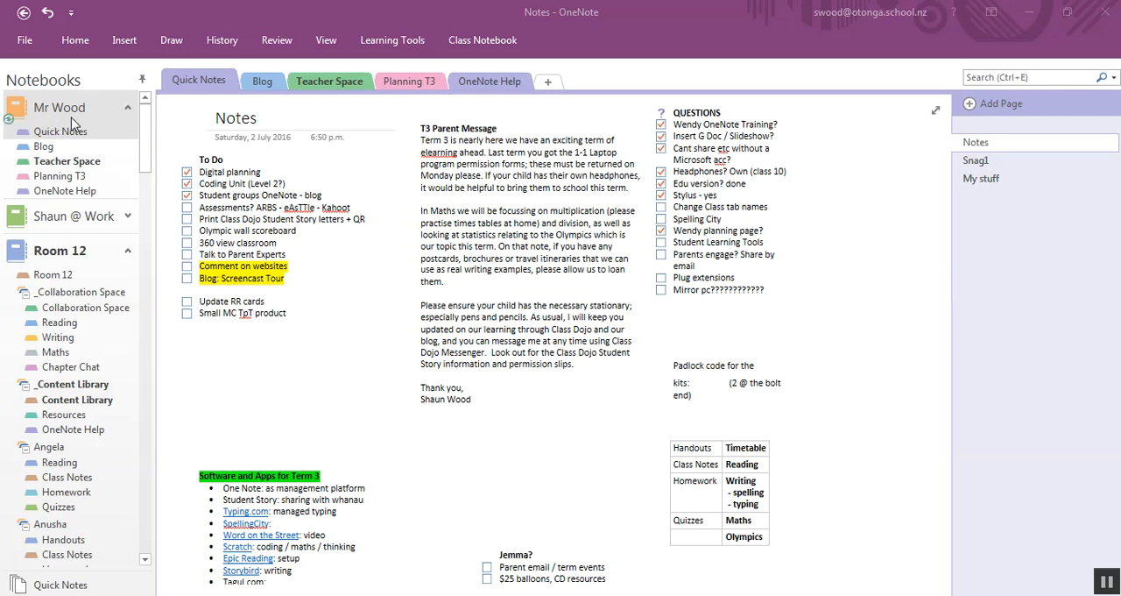
mouse_move(66, 131)
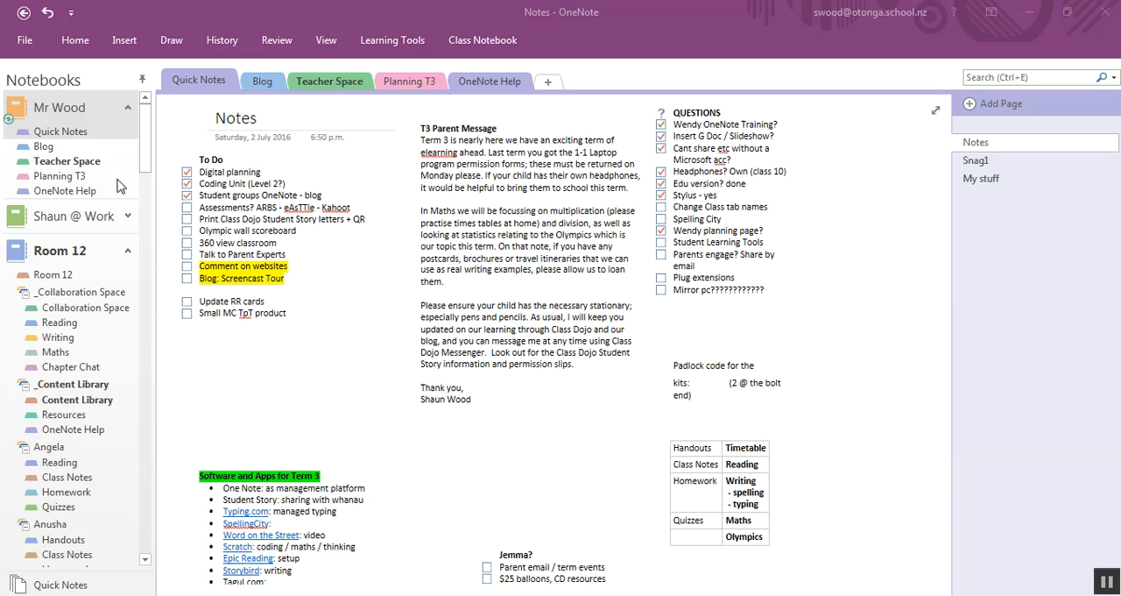
mouse_move(108, 219)
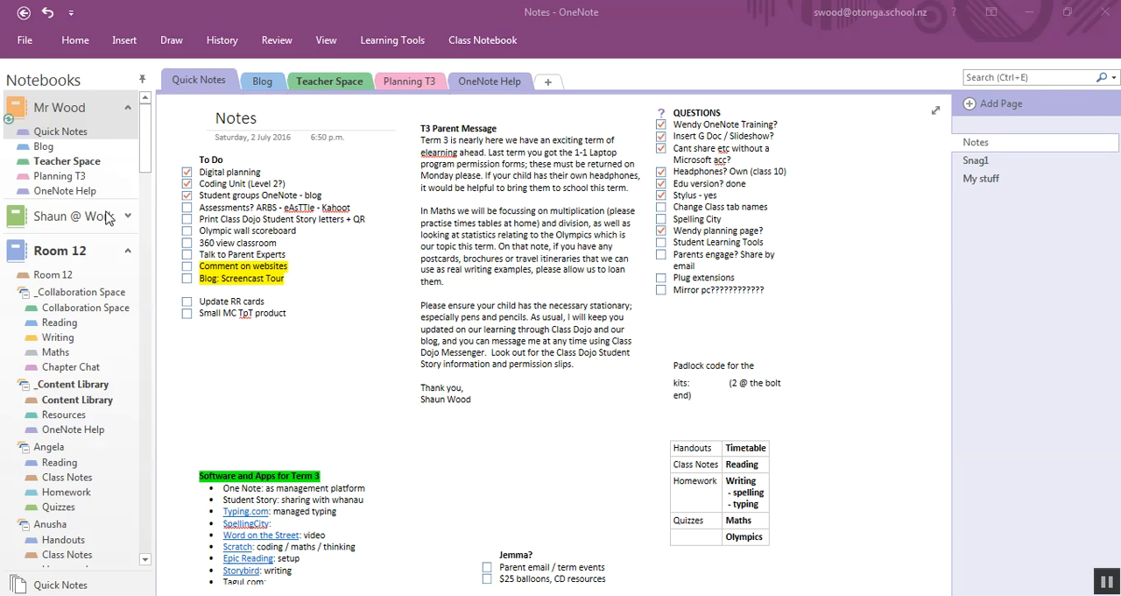
mouse_move(16, 228)
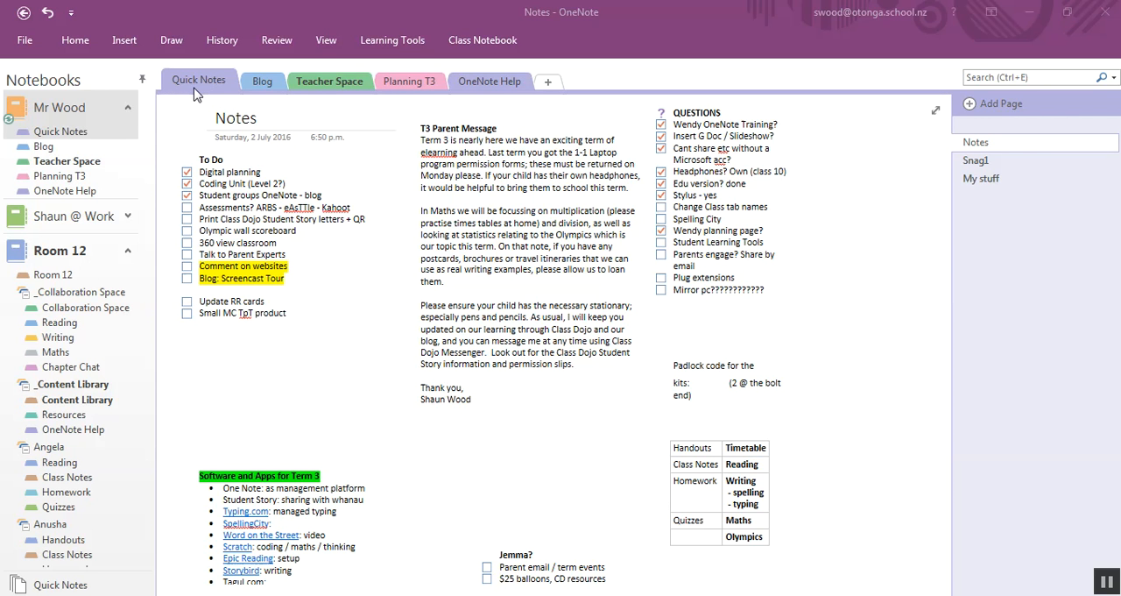
mouse_move(486, 40)
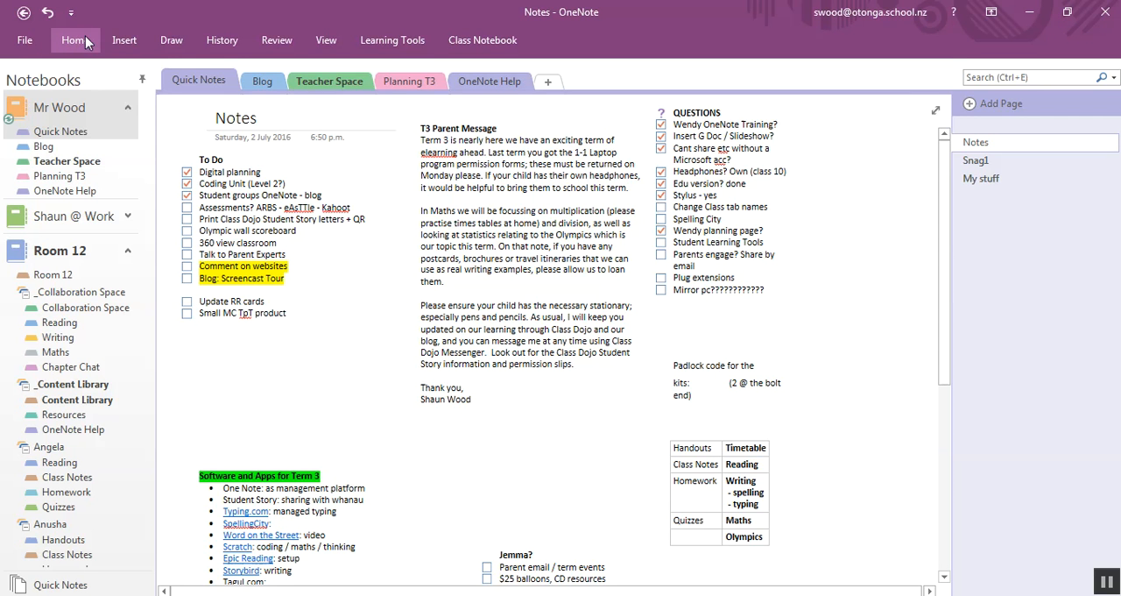
Step through the Home, Insert and Draw ribbons to show the pen and shape tools.
click(74, 39)
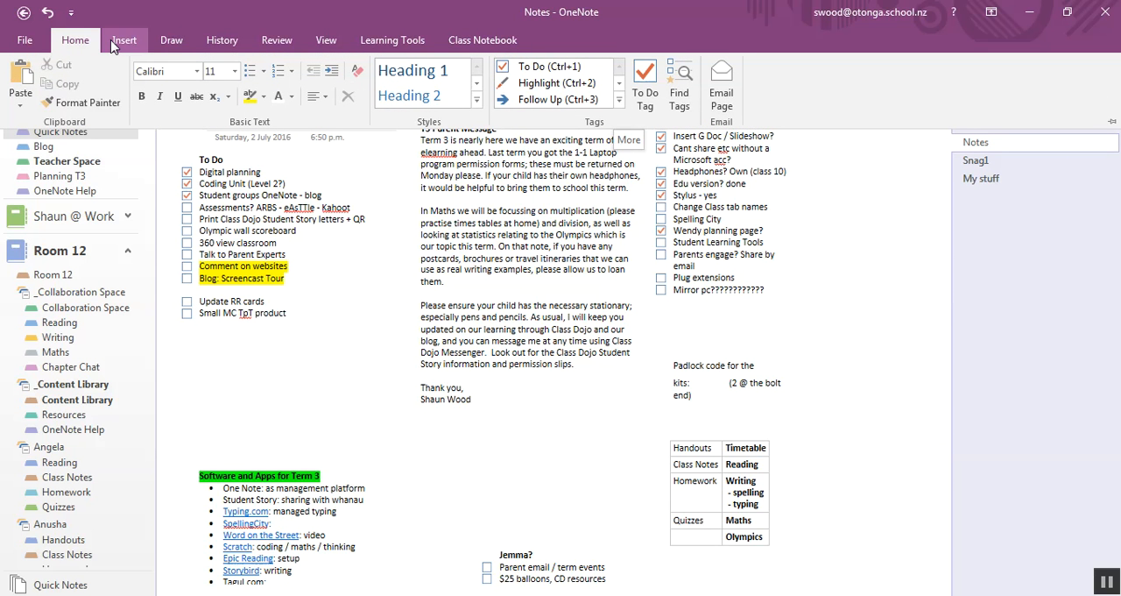
click(124, 39)
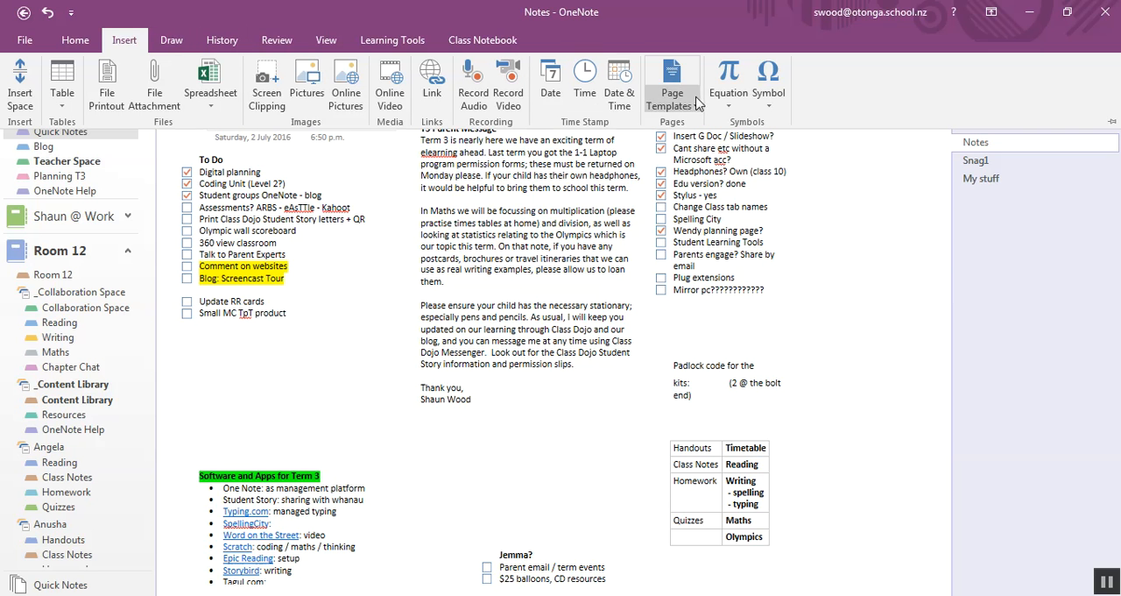
mouse_move(172, 41)
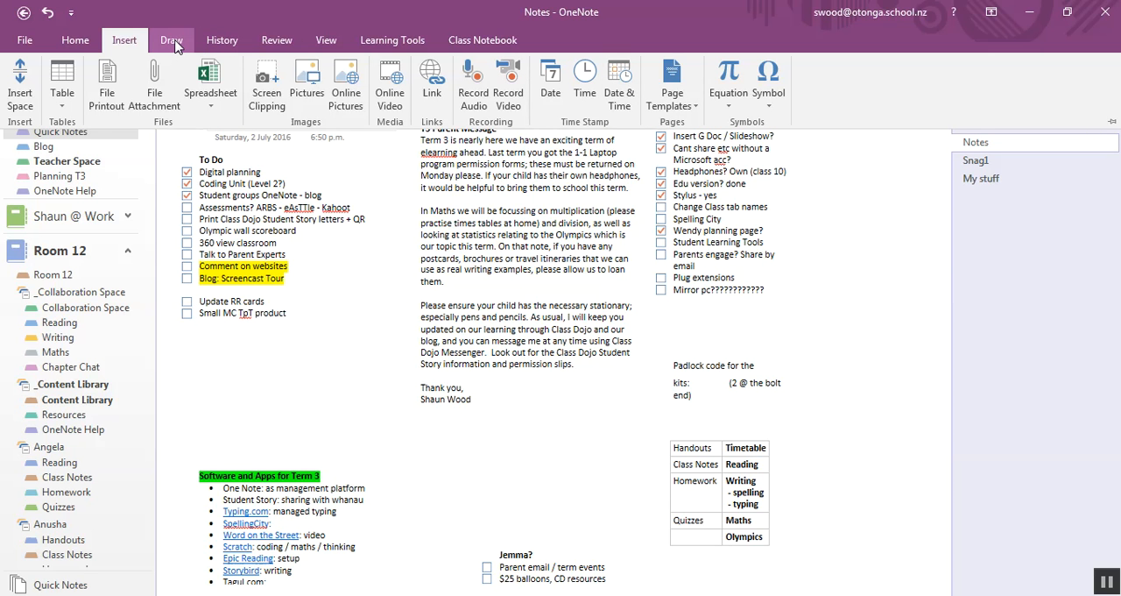
mouse_move(175, 51)
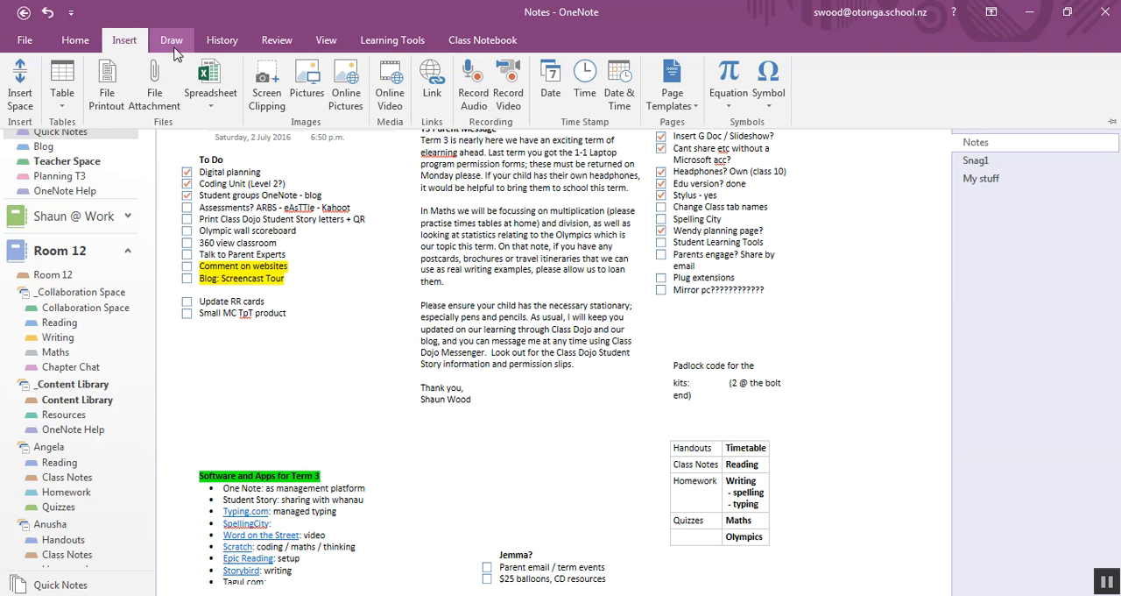
click(172, 39)
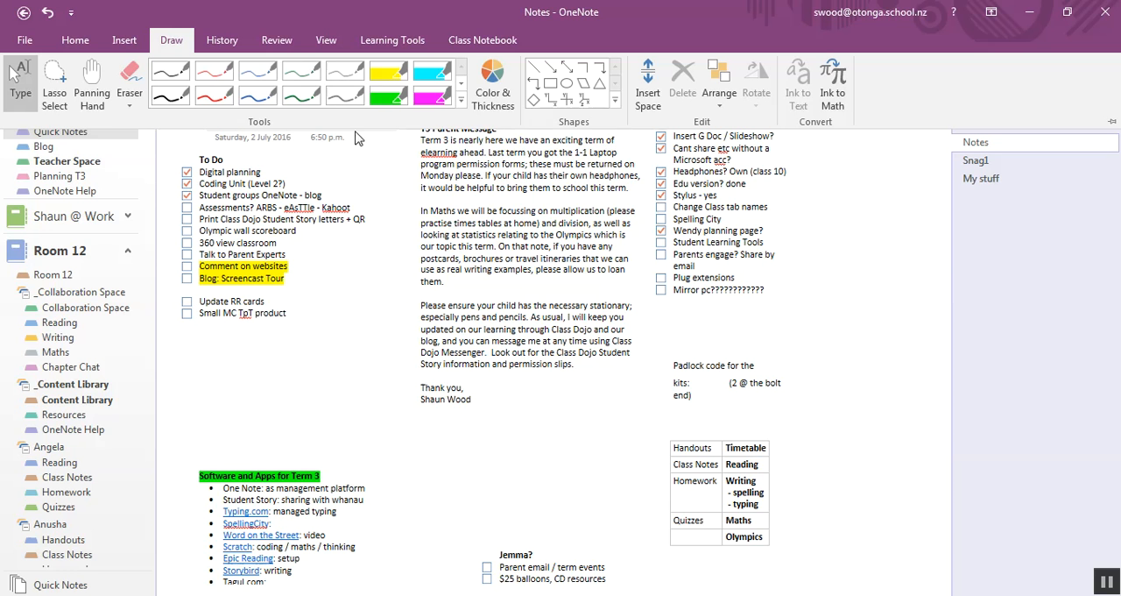
mouse_move(492, 83)
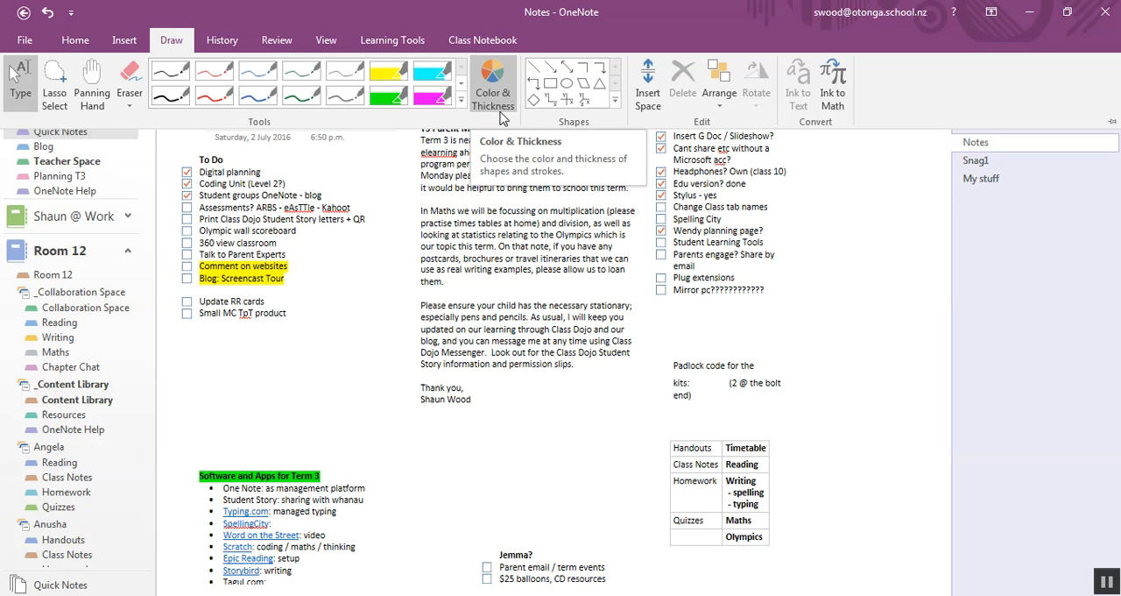
mouse_move(357, 339)
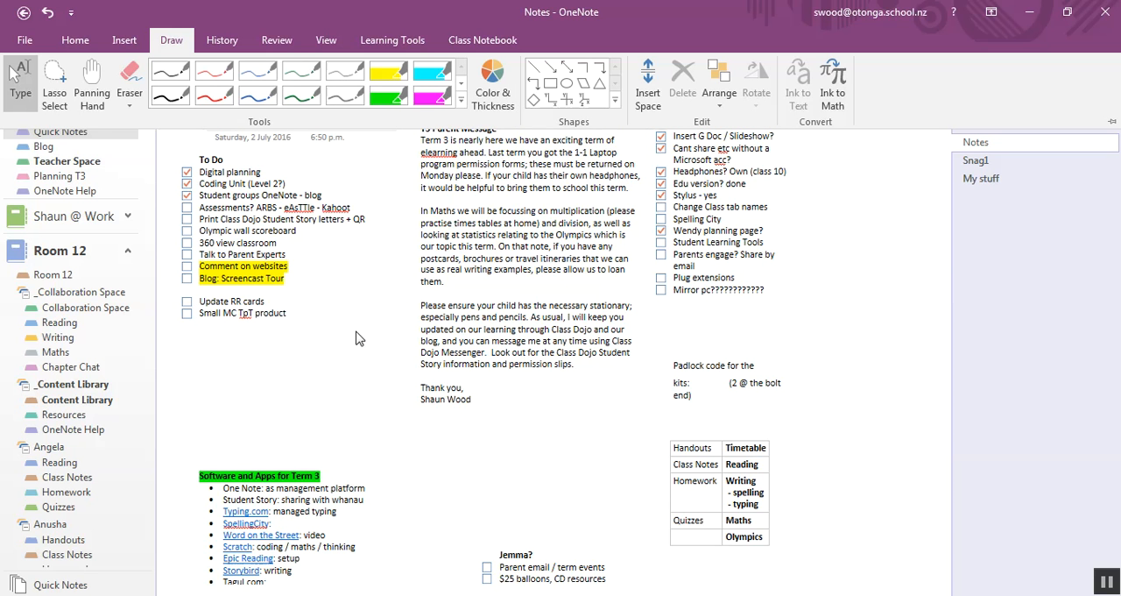
mouse_move(254, 59)
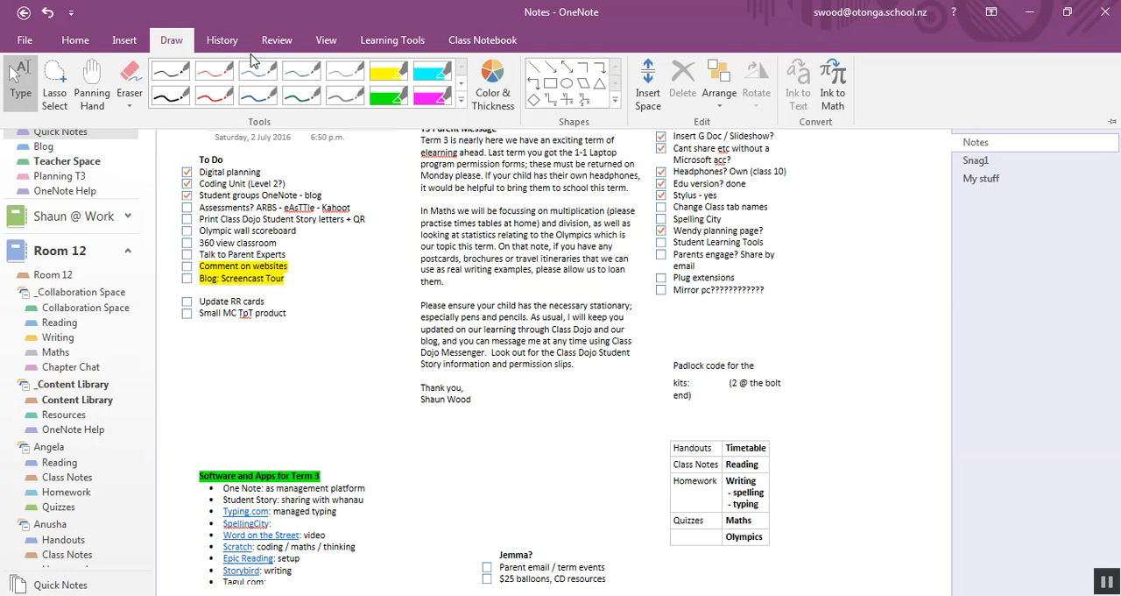
Browse the Review, View, Learning Tools and Class Notebook ribbons, ending on Learning Tools.
click(221, 39)
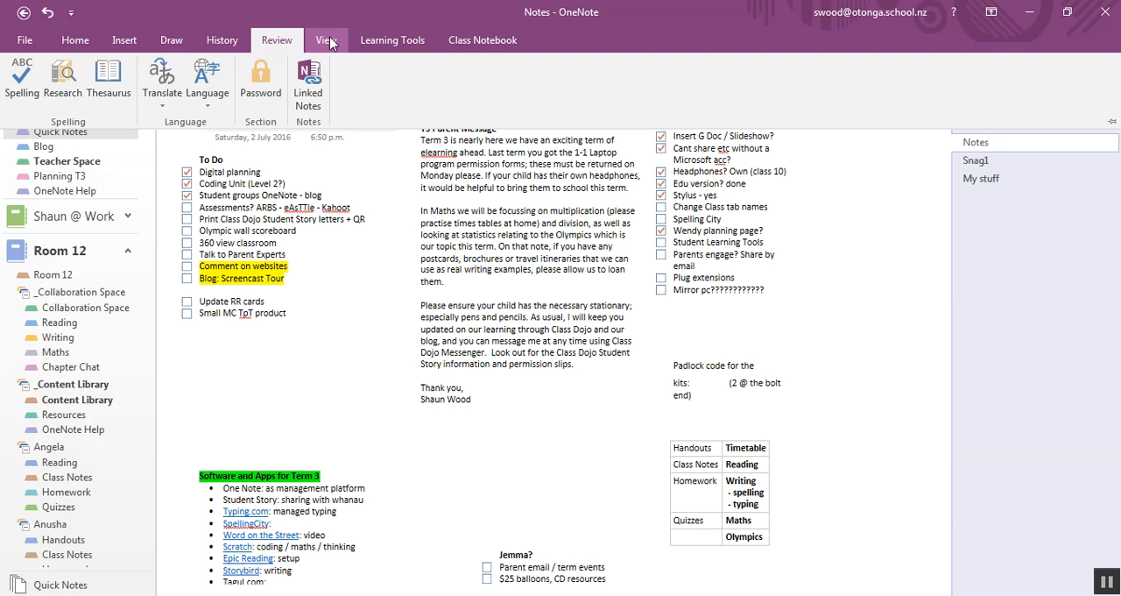
click(326, 40)
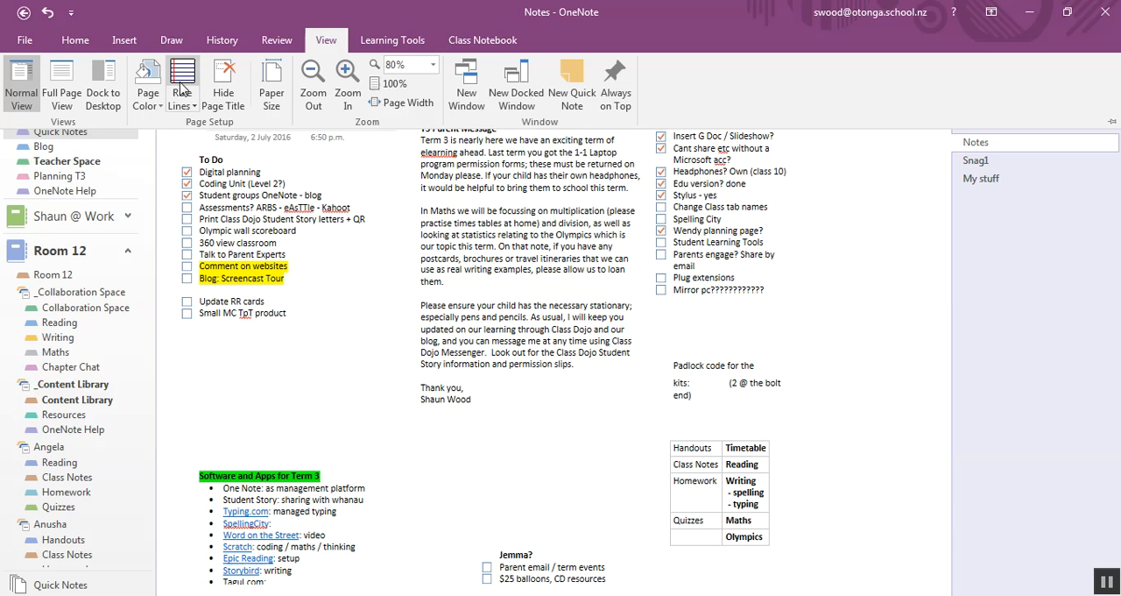
mouse_move(182, 79)
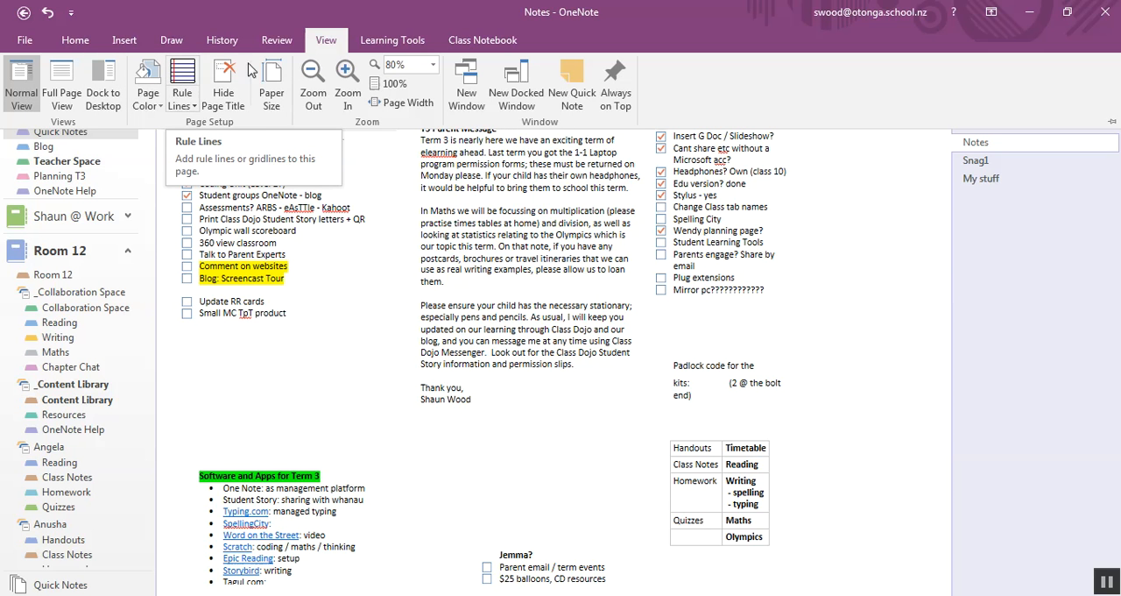
click(392, 40)
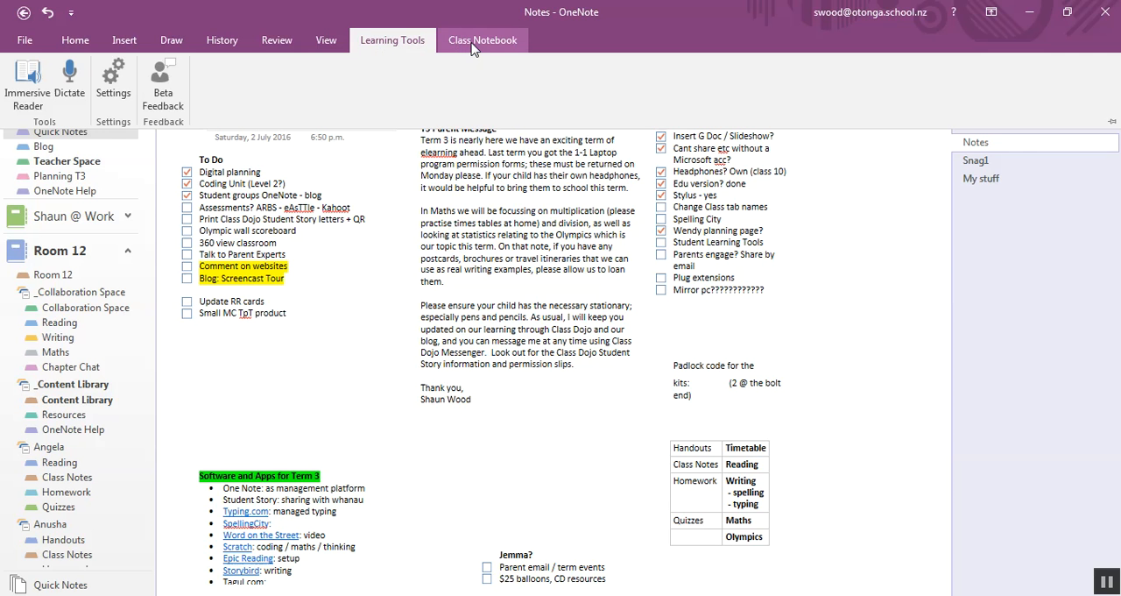
click(482, 39)
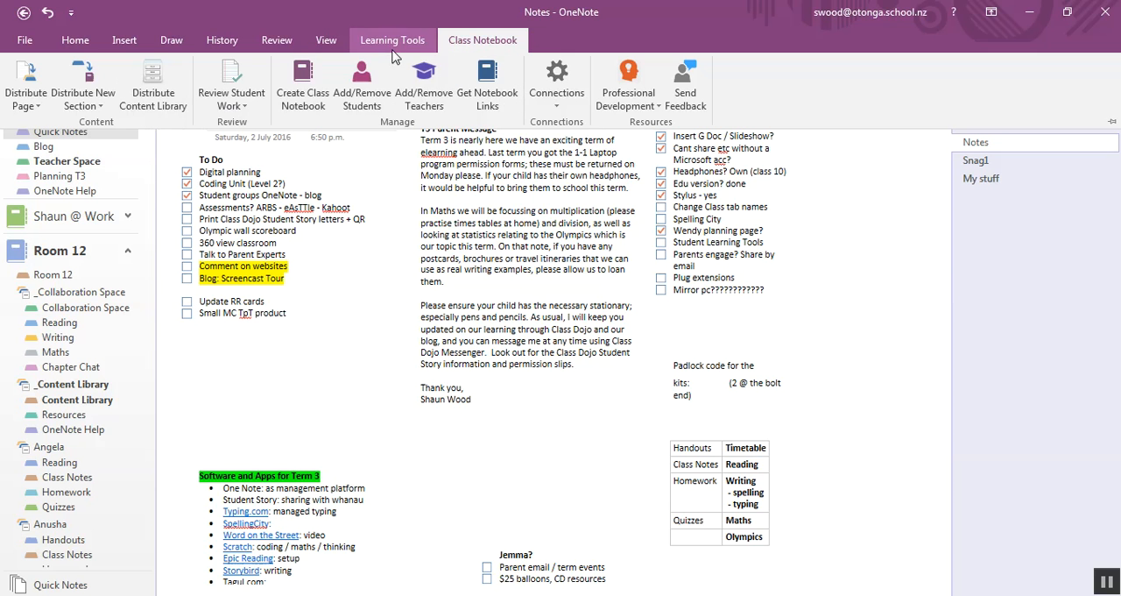
click(392, 40)
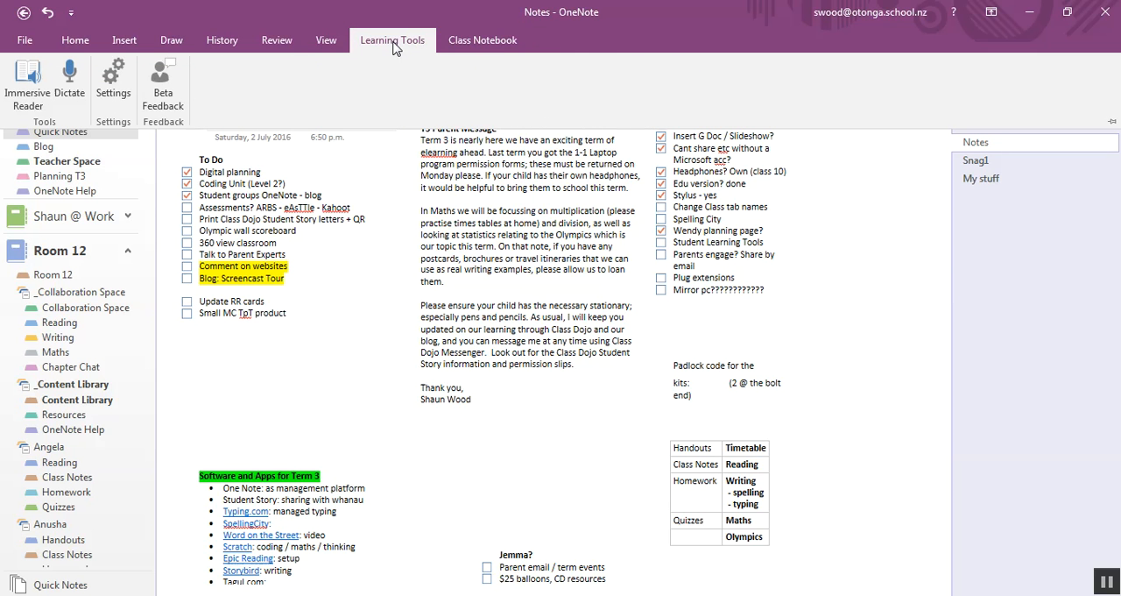
mouse_move(541, 142)
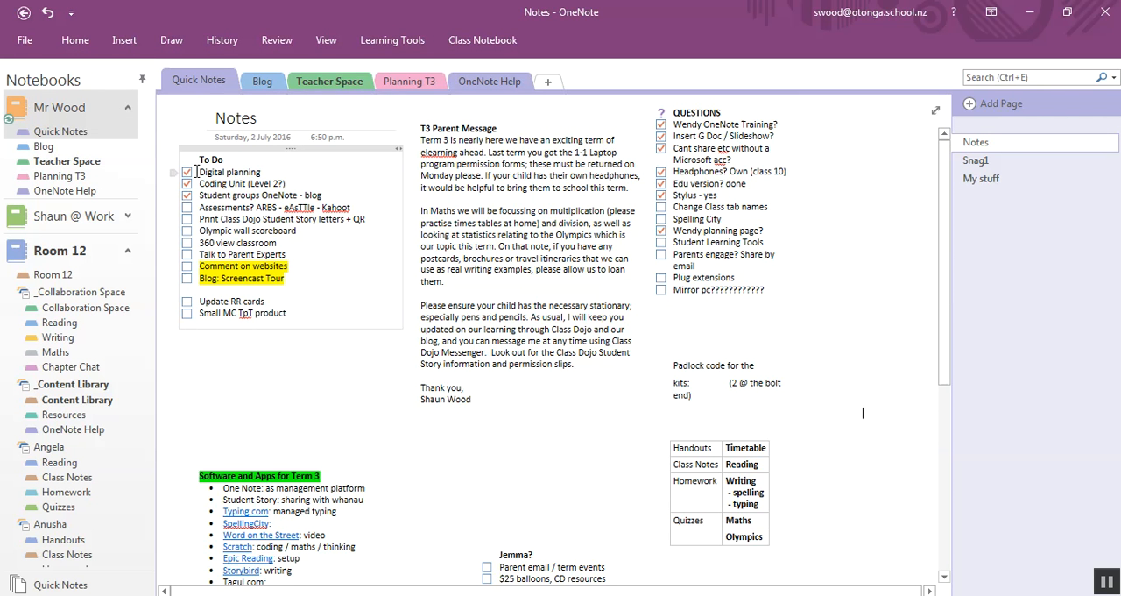
mouse_move(314, 285)
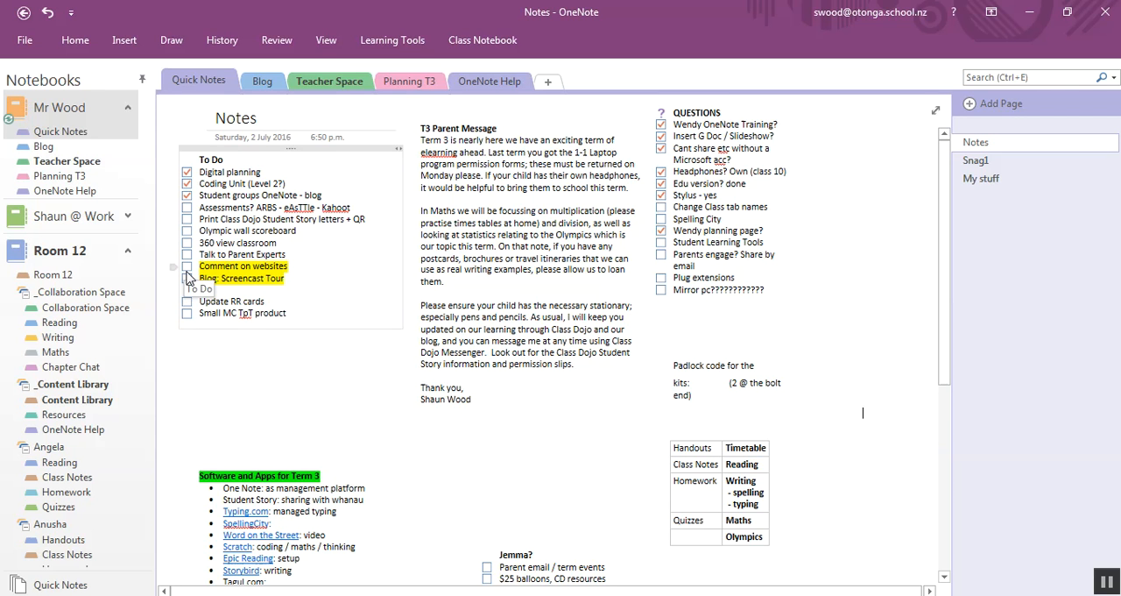
Mark 'Blog: Screencast Tour' as complete on the To Do list.
click(187, 278)
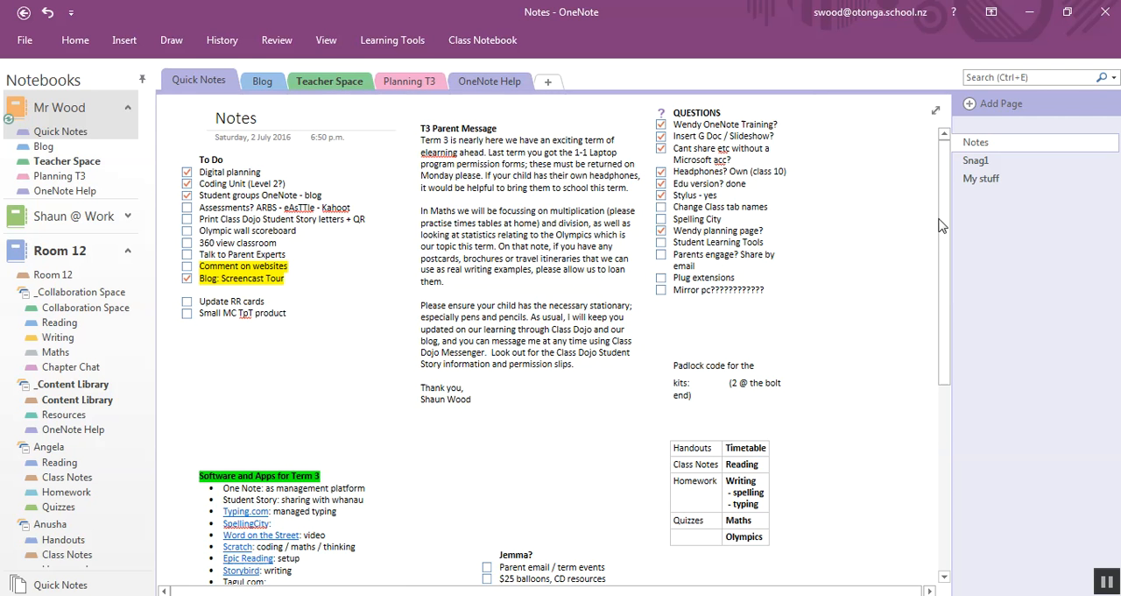
Open the Snag1 page showing the Flight Centre world map route.
click(976, 159)
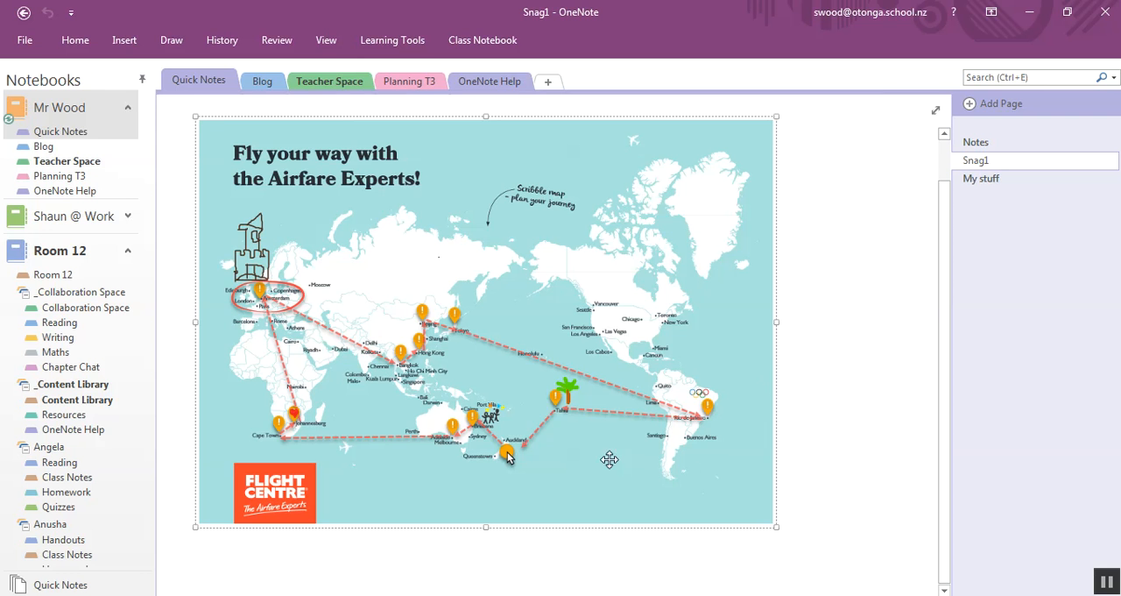
mouse_move(425, 285)
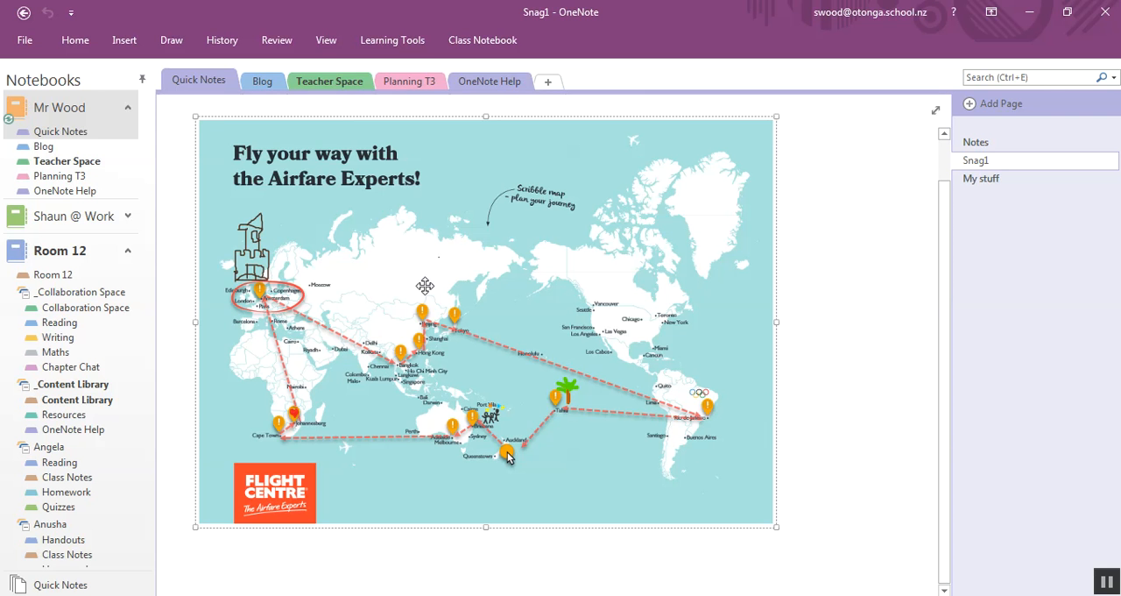
mouse_move(436, 404)
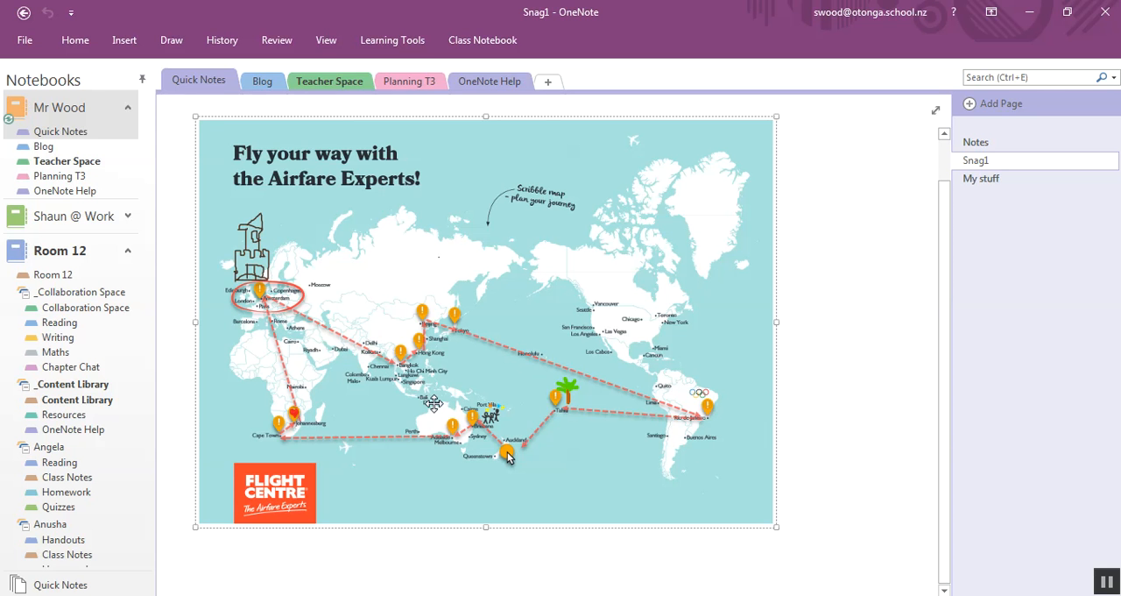
mouse_move(472, 181)
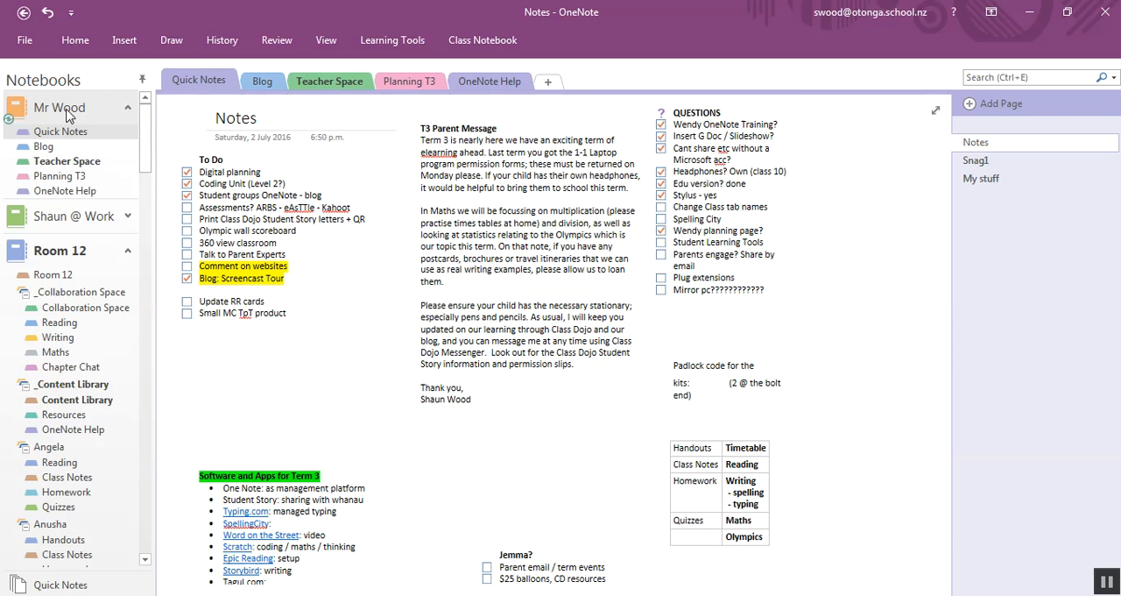
mouse_move(199, 80)
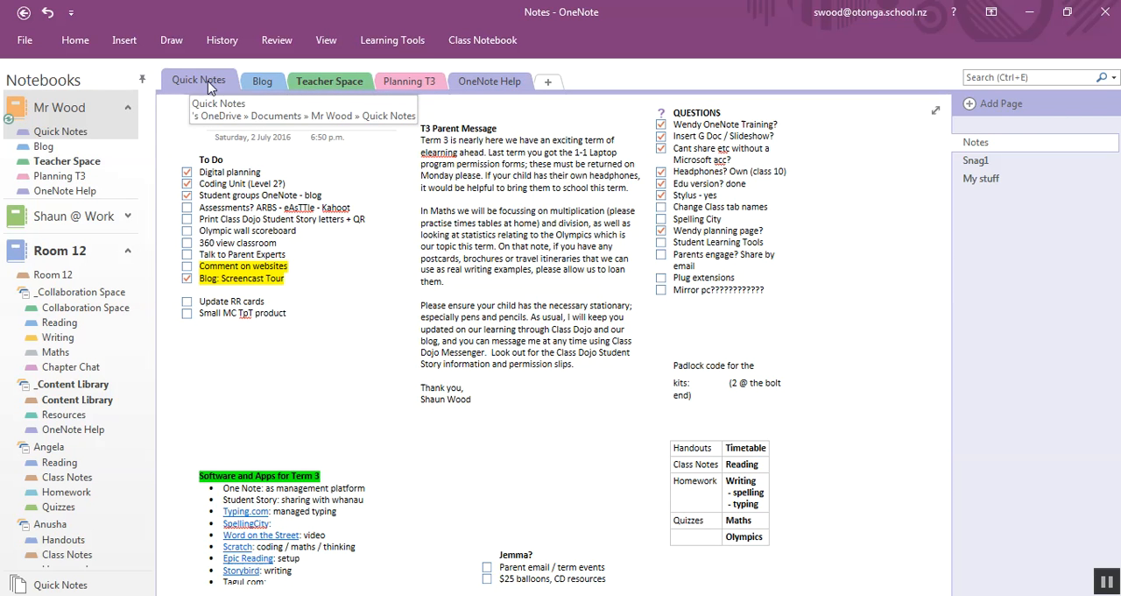
mouse_move(489, 81)
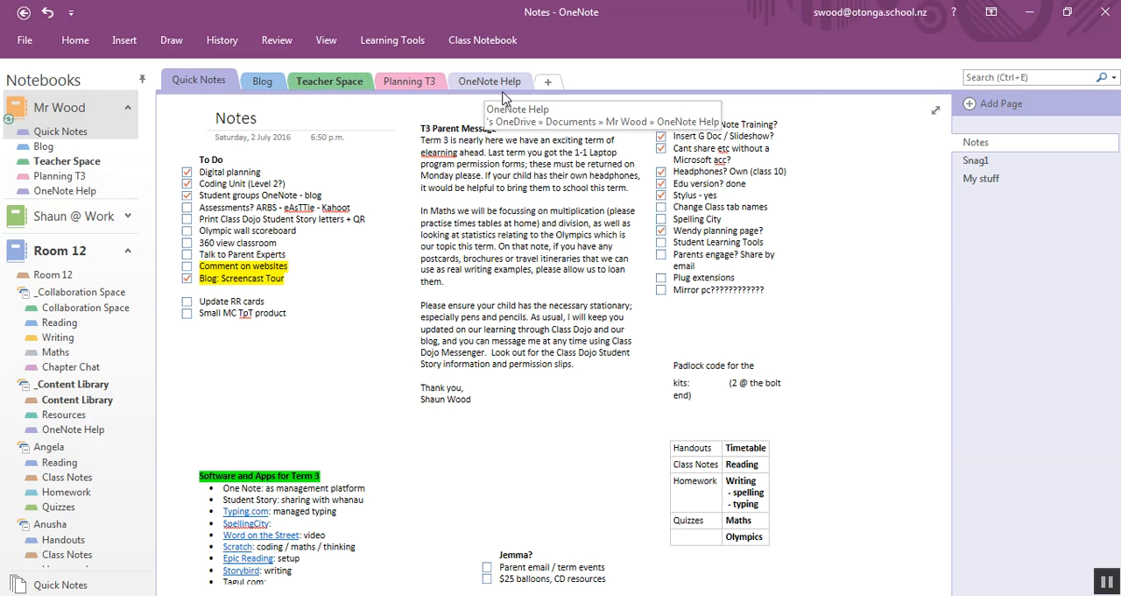
mouse_move(1003, 307)
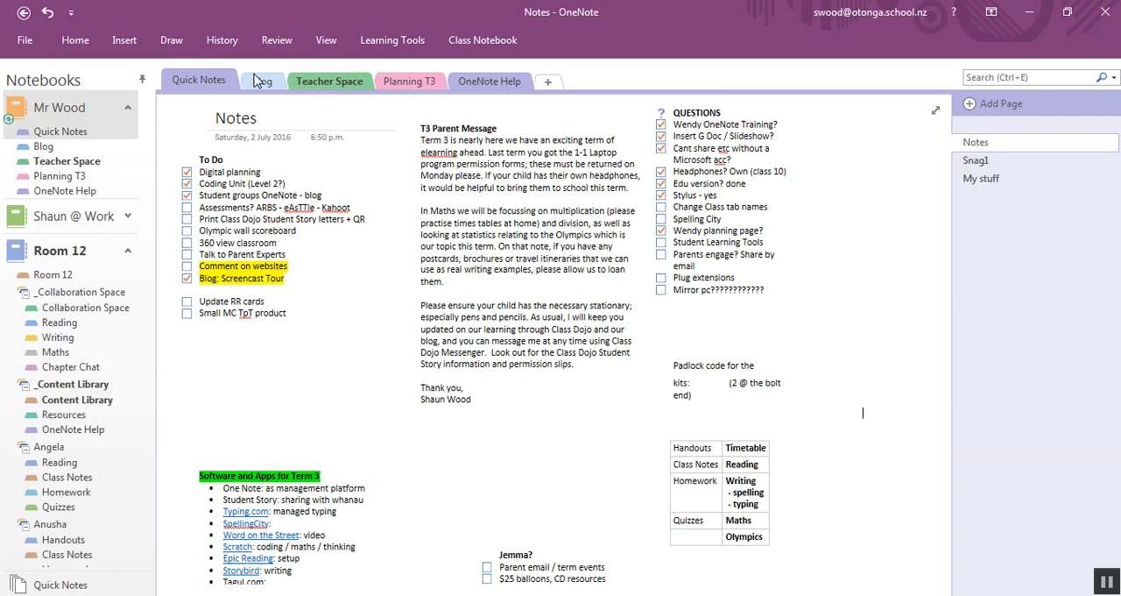
Open the Blog section and scroll through its dated entries.
click(262, 79)
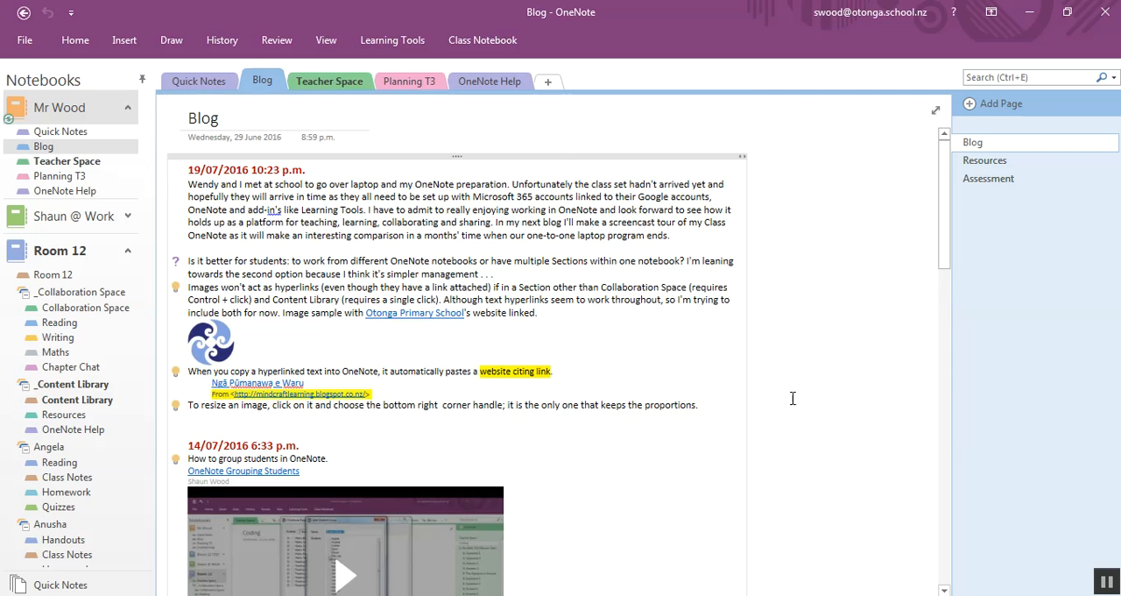
scroll(down, 3)
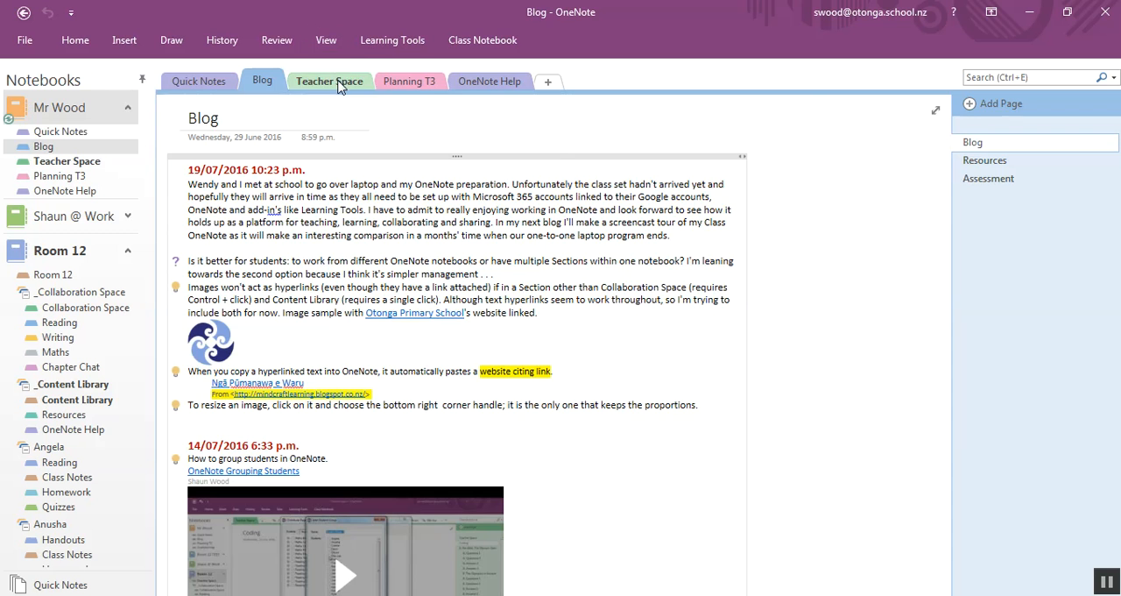
Glance at Teacher Space and OneNote Help, then return to Quick Notes.
click(329, 80)
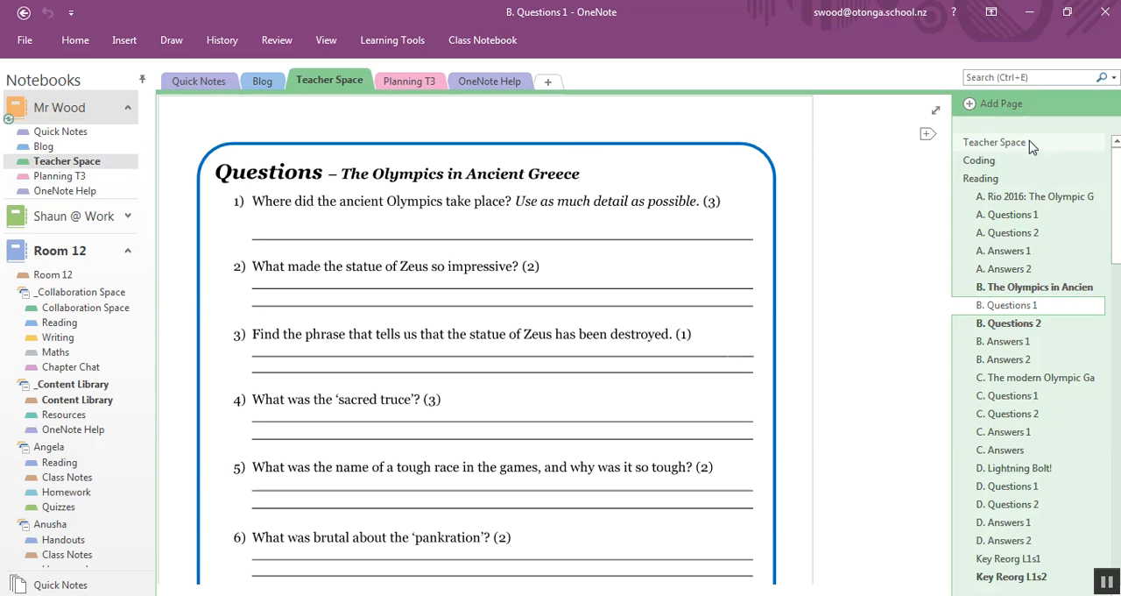
click(408, 80)
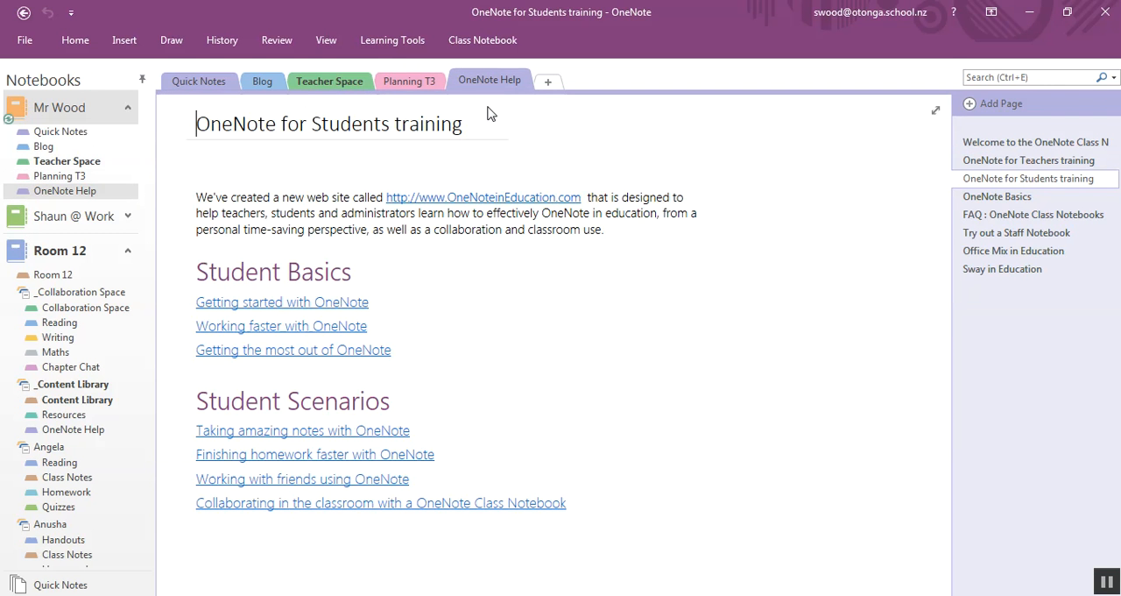
click(199, 80)
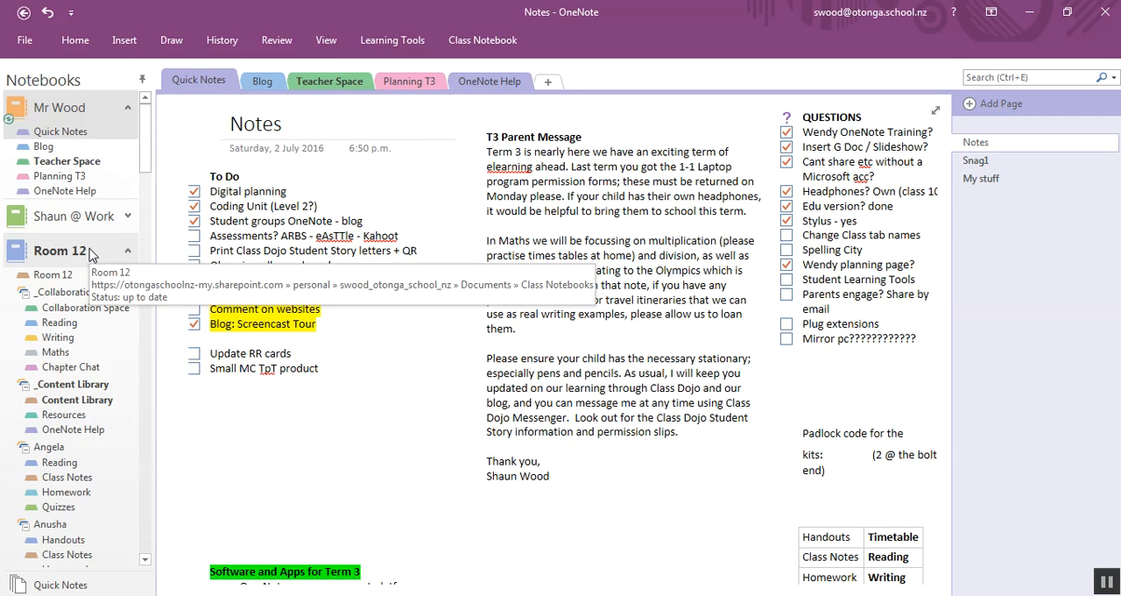
Open the Room 12 notebook and scroll its Timetable Week 1 schedule.
click(59, 251)
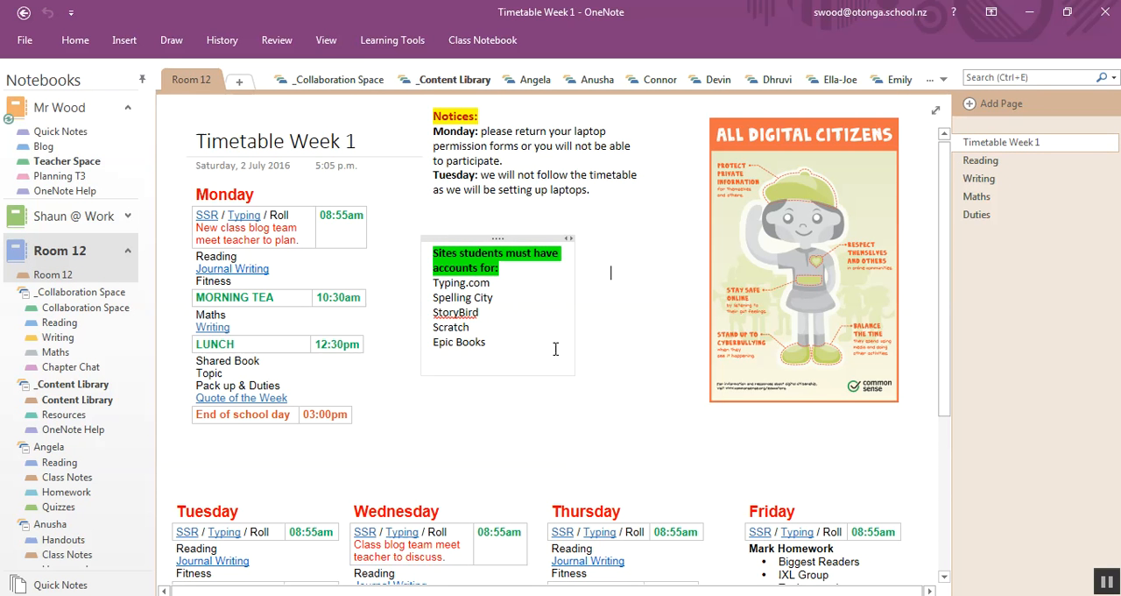
mouse_move(585, 347)
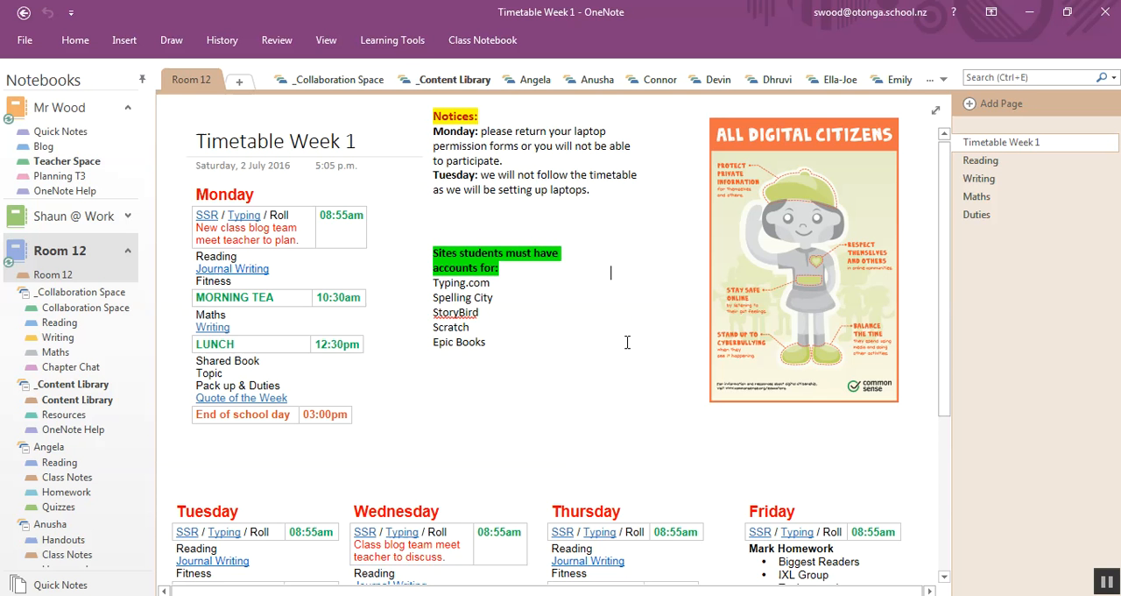
scroll(down, 3)
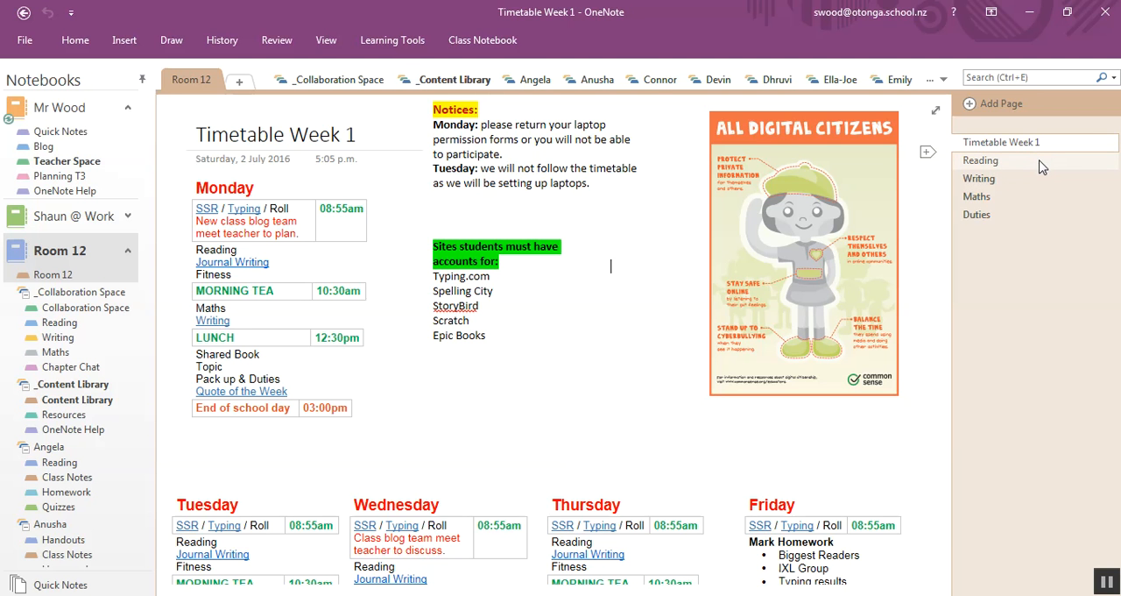
Switch between the Room 12 Reading and Writing pages, settling on Reading.
click(981, 160)
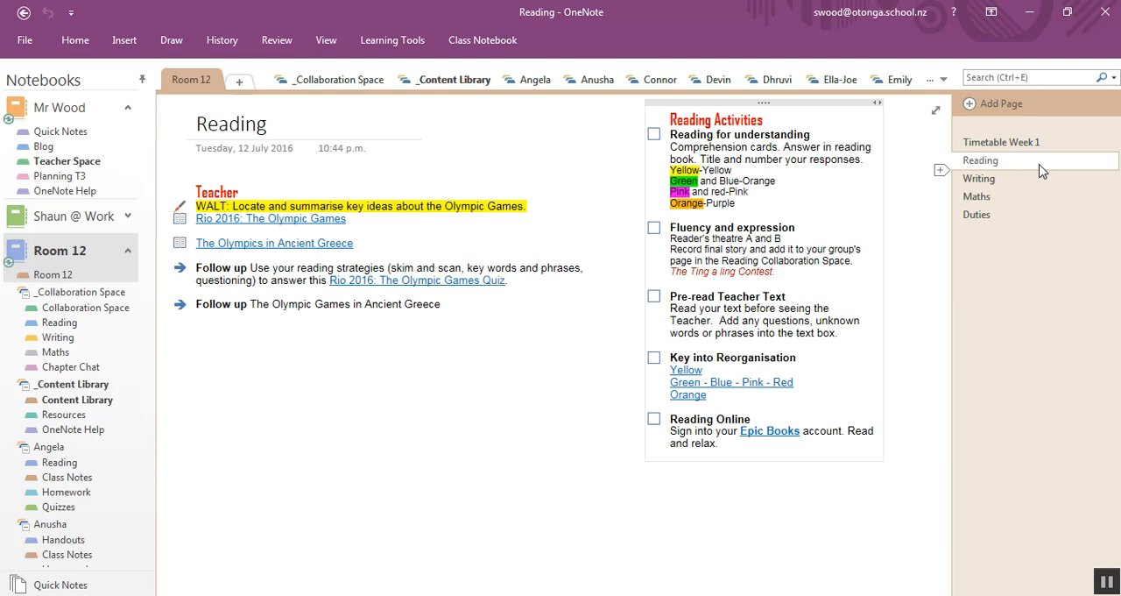
click(980, 179)
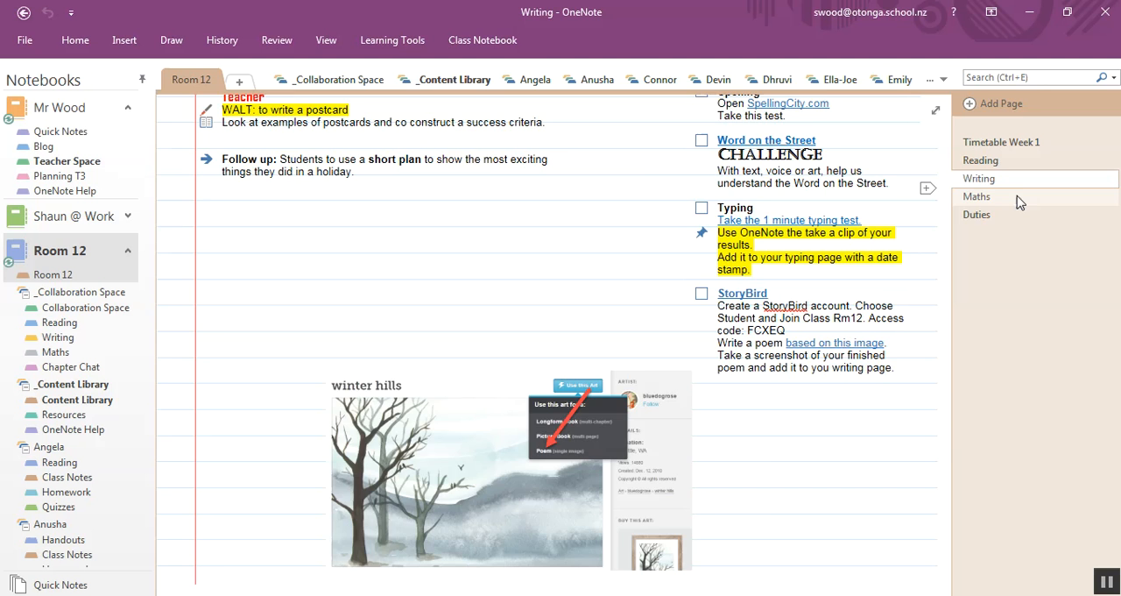
click(980, 159)
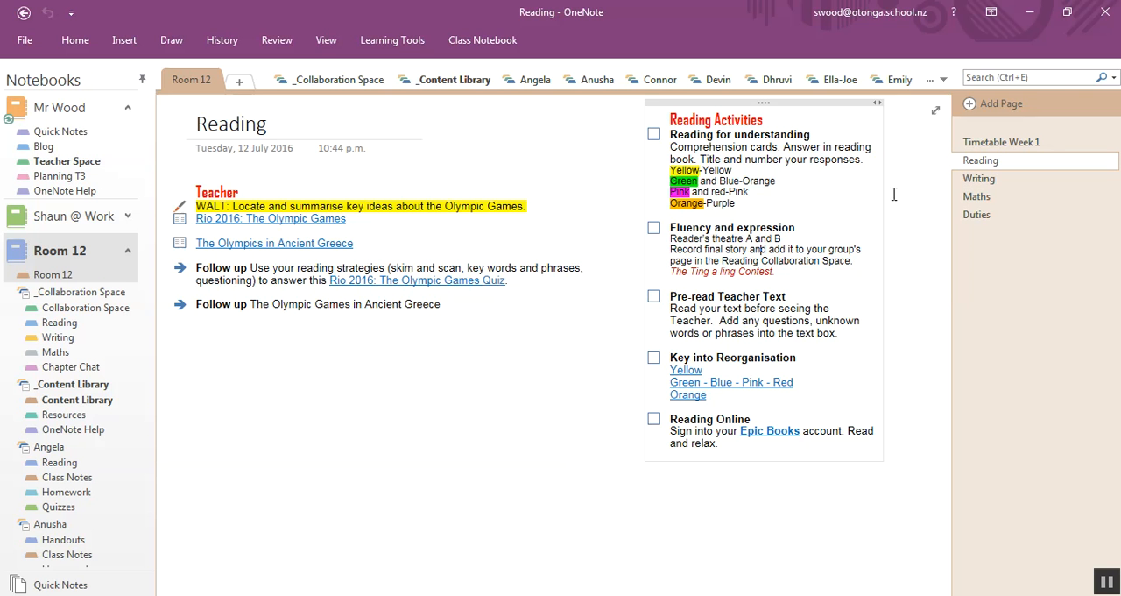
mouse_move(473, 373)
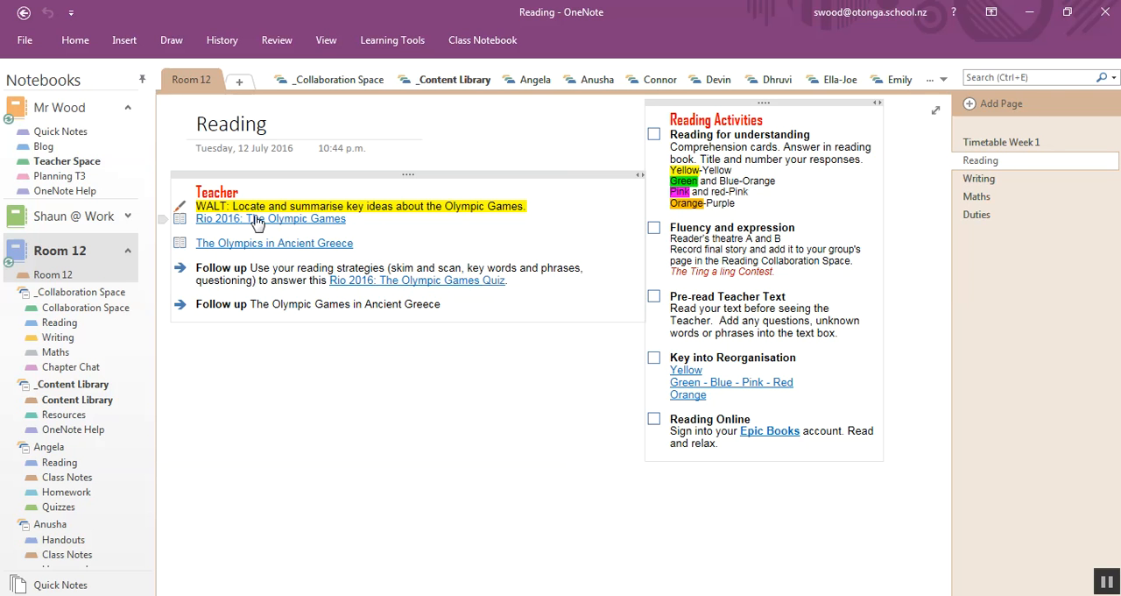
mouse_move(293, 248)
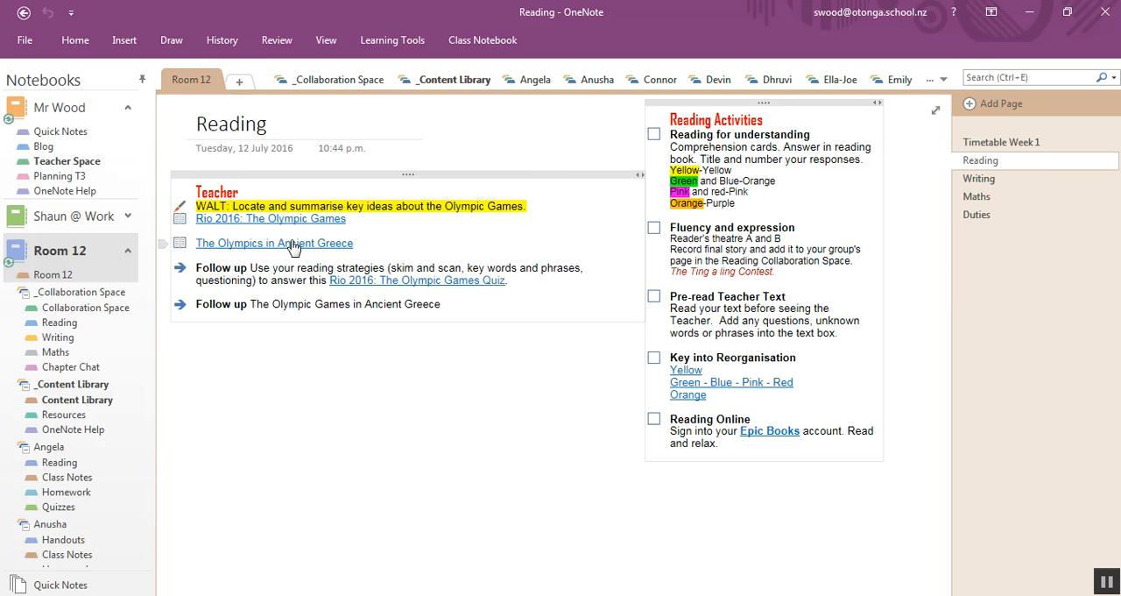
mouse_move(274, 243)
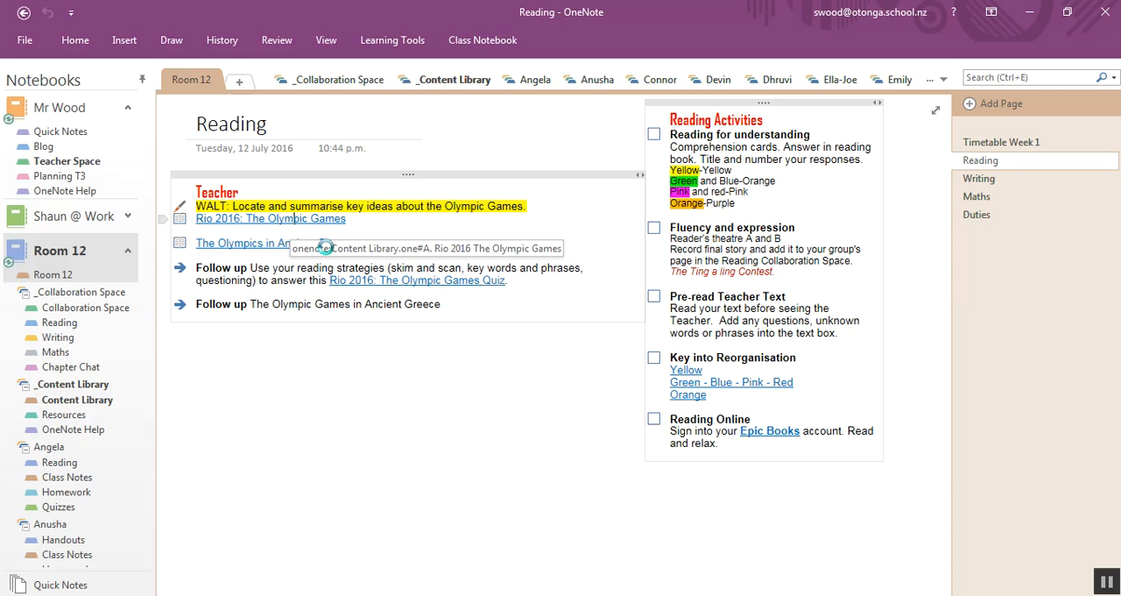
Follow the Rio 2016 link and circle its 5th August 2016 date in red ink.
click(271, 218)
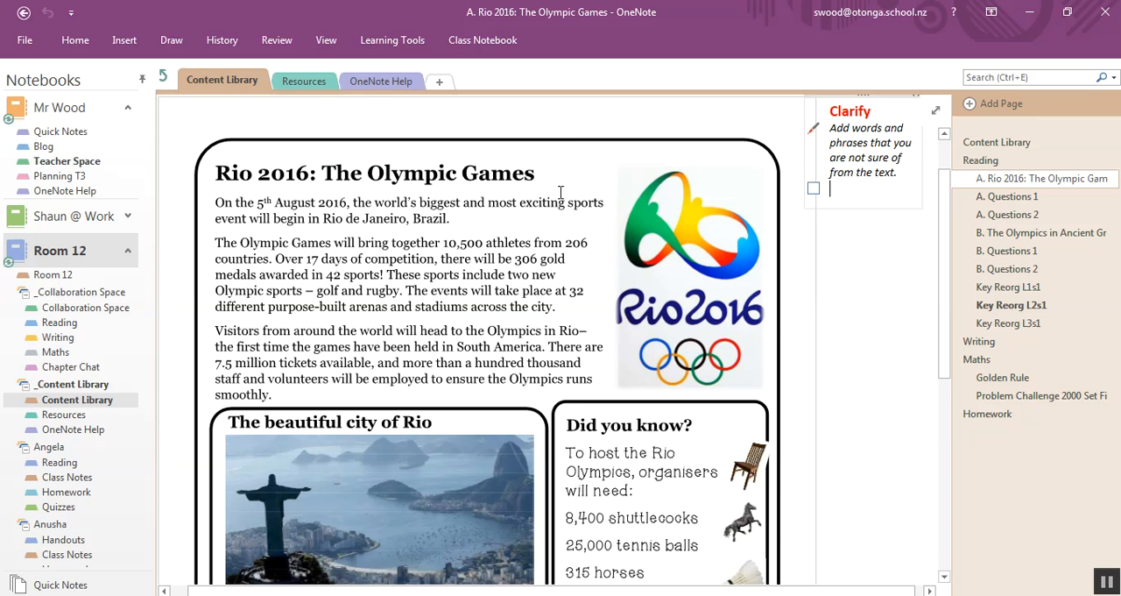
click(171, 39)
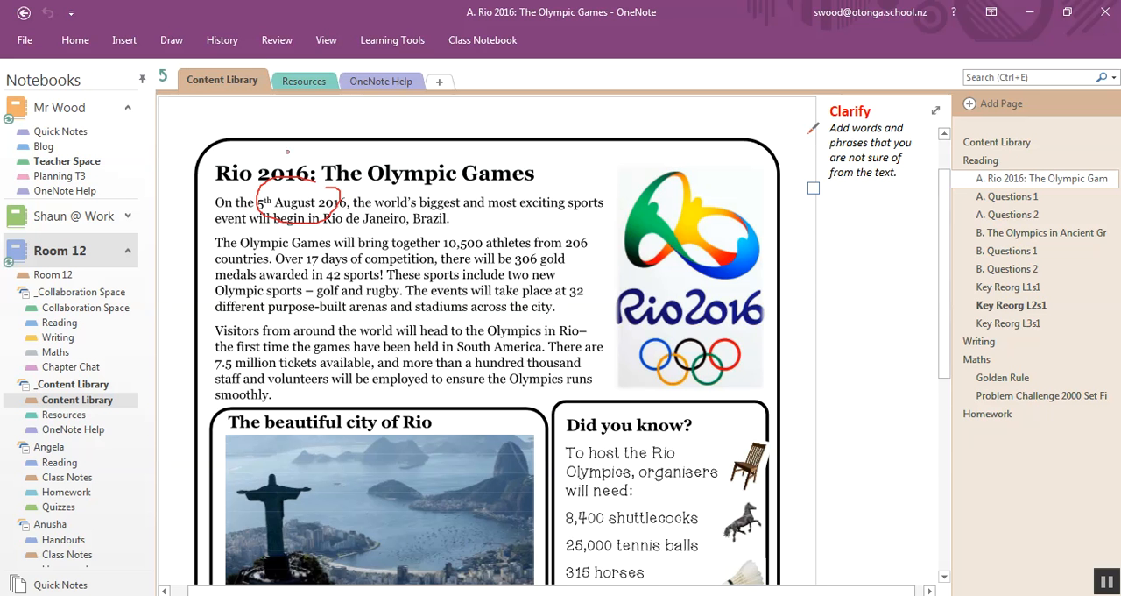
click(172, 40)
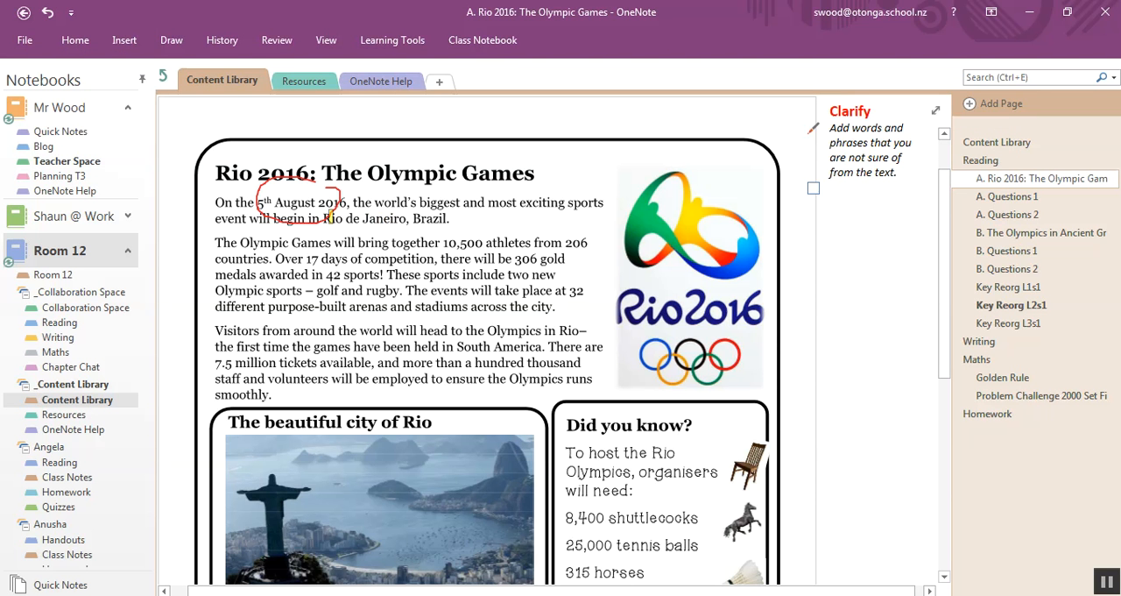
drag(322, 218, 453, 218)
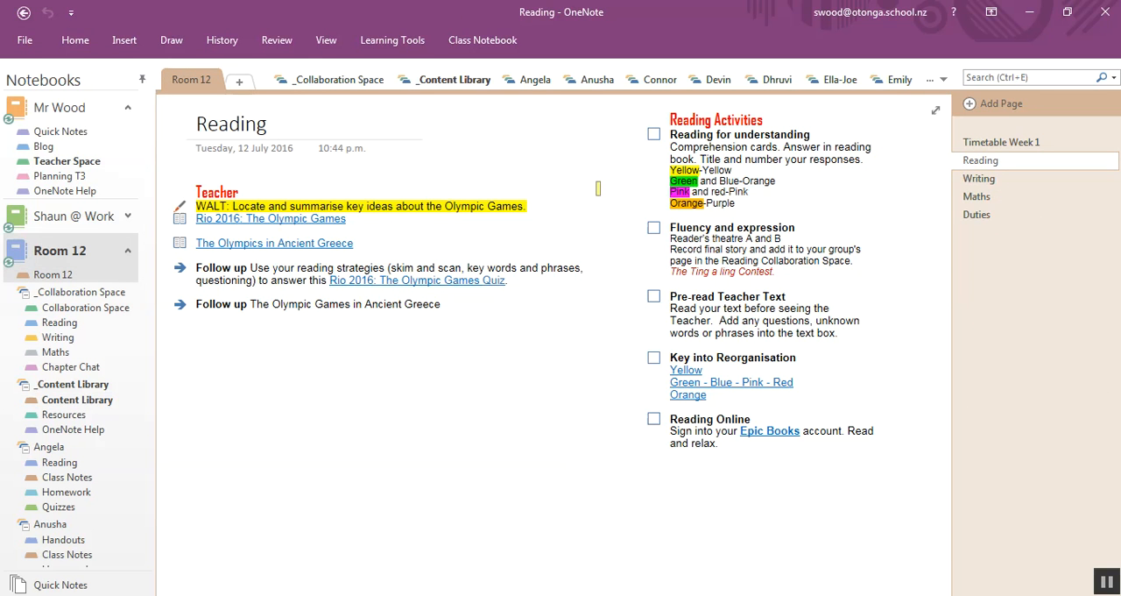
click(654, 134)
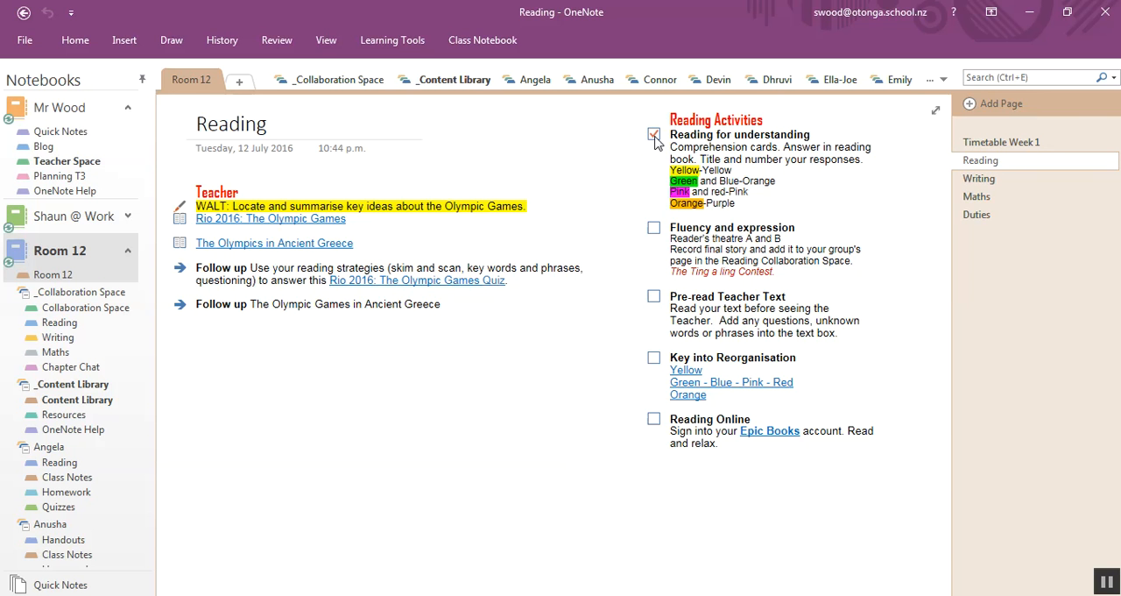
click(654, 134)
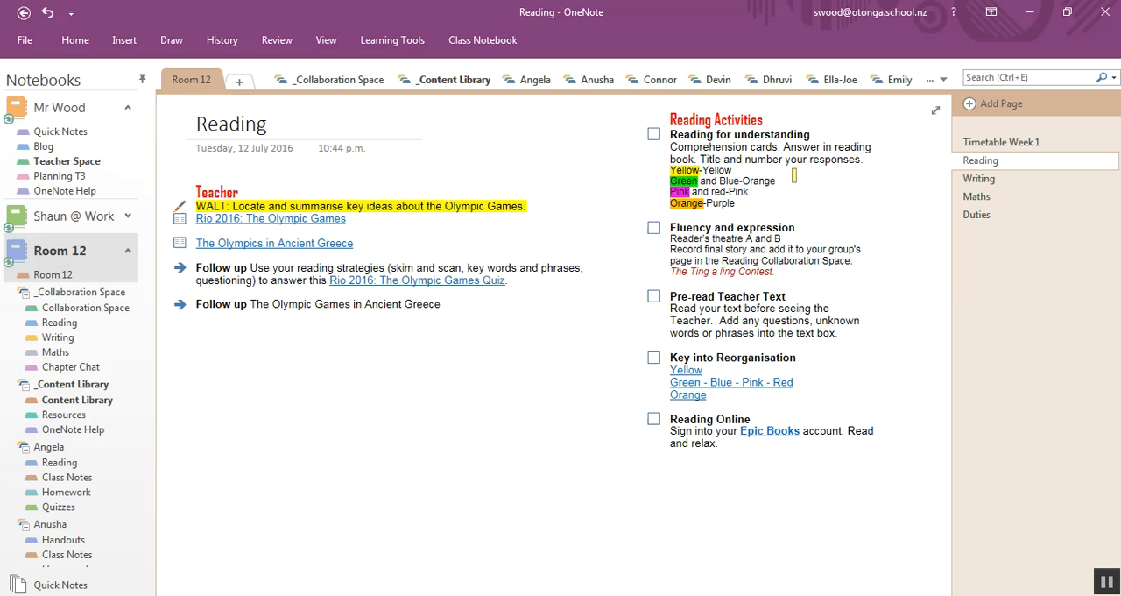
click(978, 177)
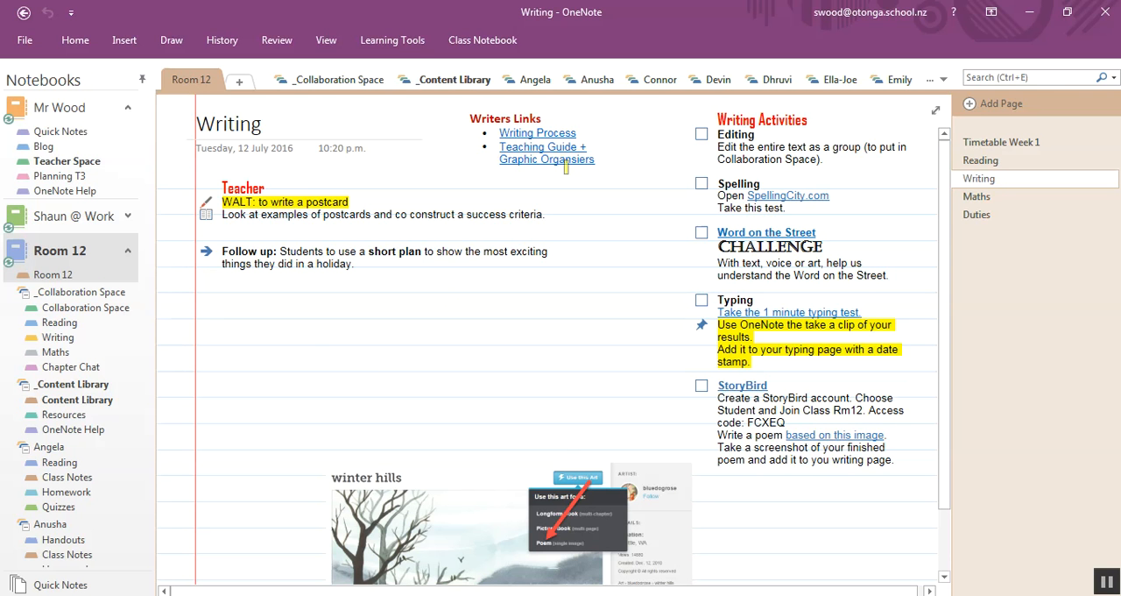
mouse_move(553, 141)
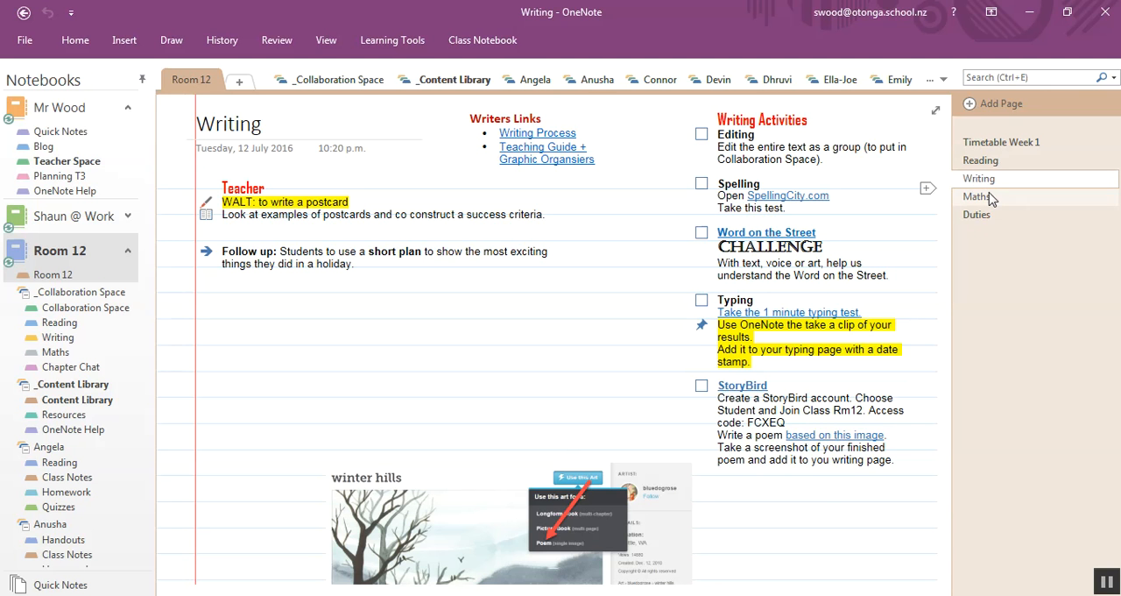
Open the Room 12 Maths page with the Golden Rule banner and activities checklist.
click(977, 196)
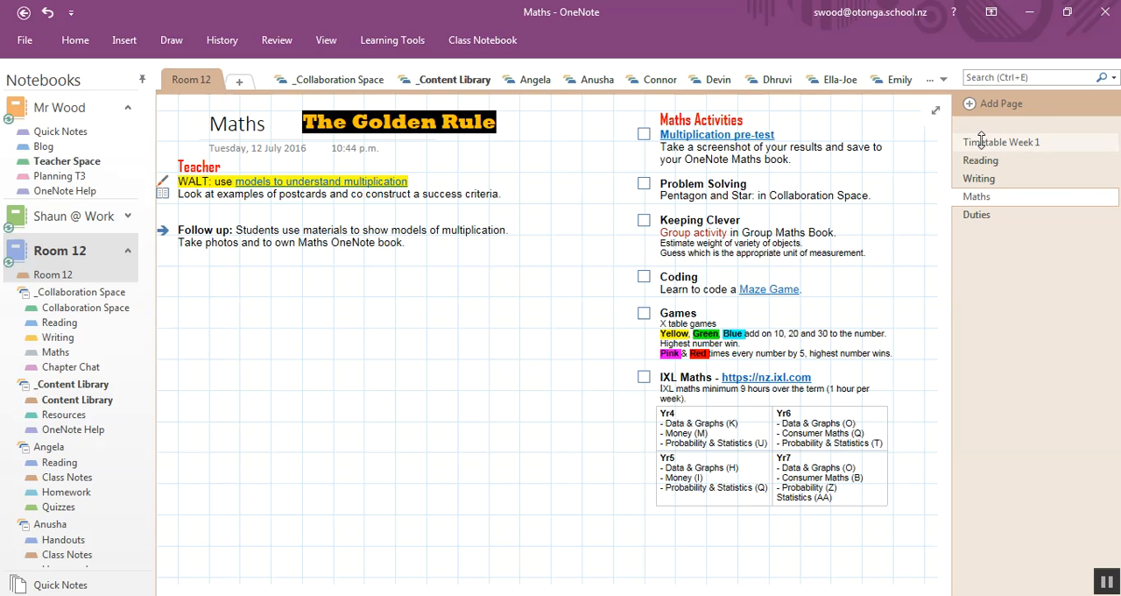
Visit Room 12's Timetable Week 1 and Angela's blank Reading page, ending back on the timetable.
click(1002, 142)
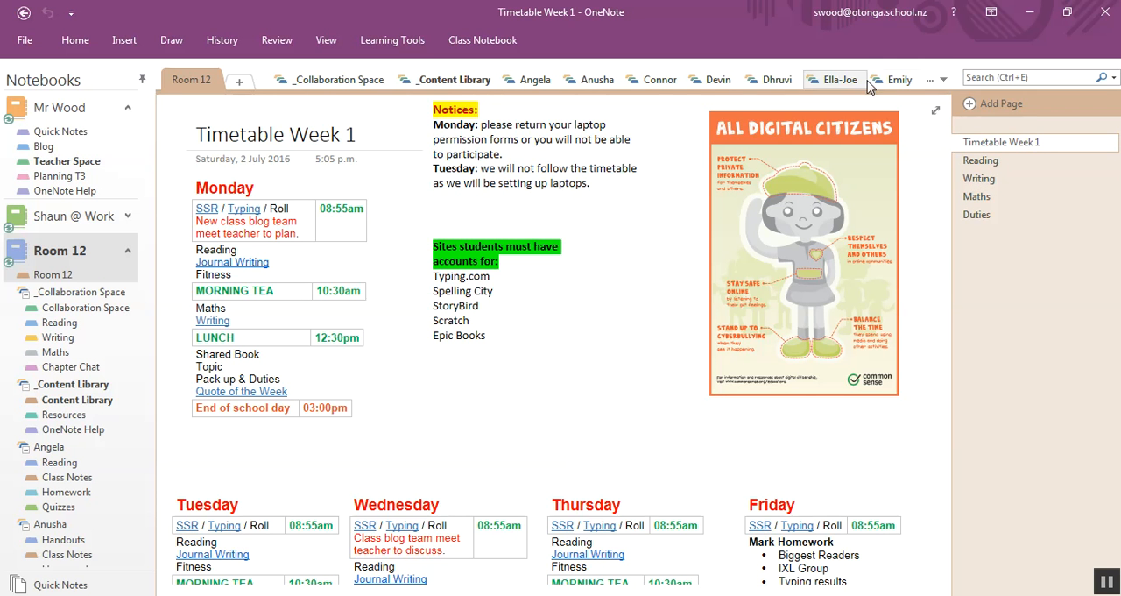
mouse_move(534, 79)
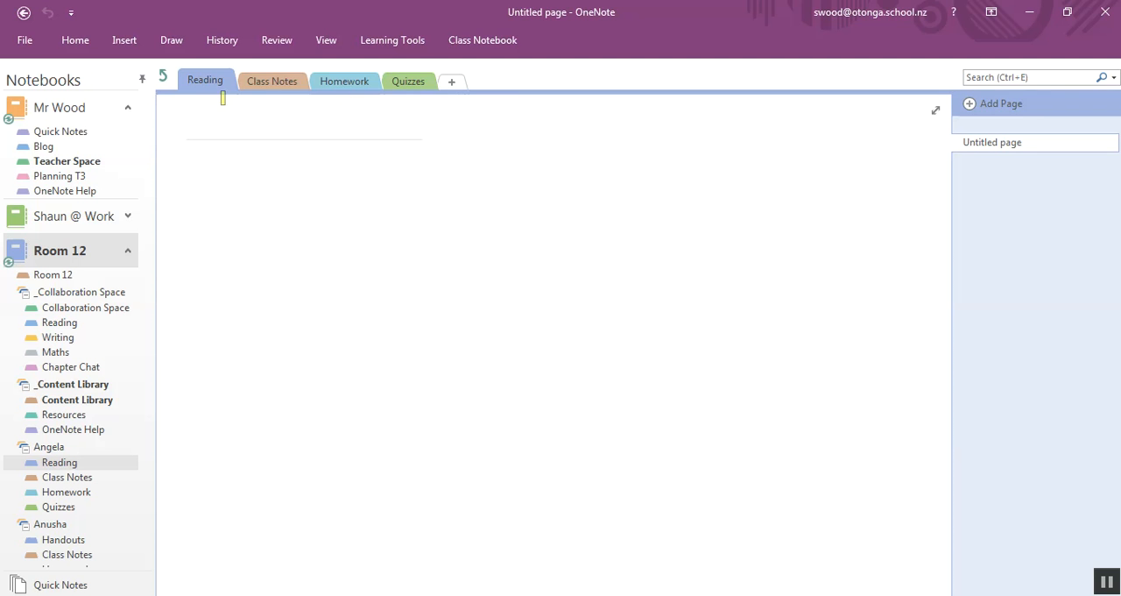
mouse_move(409, 81)
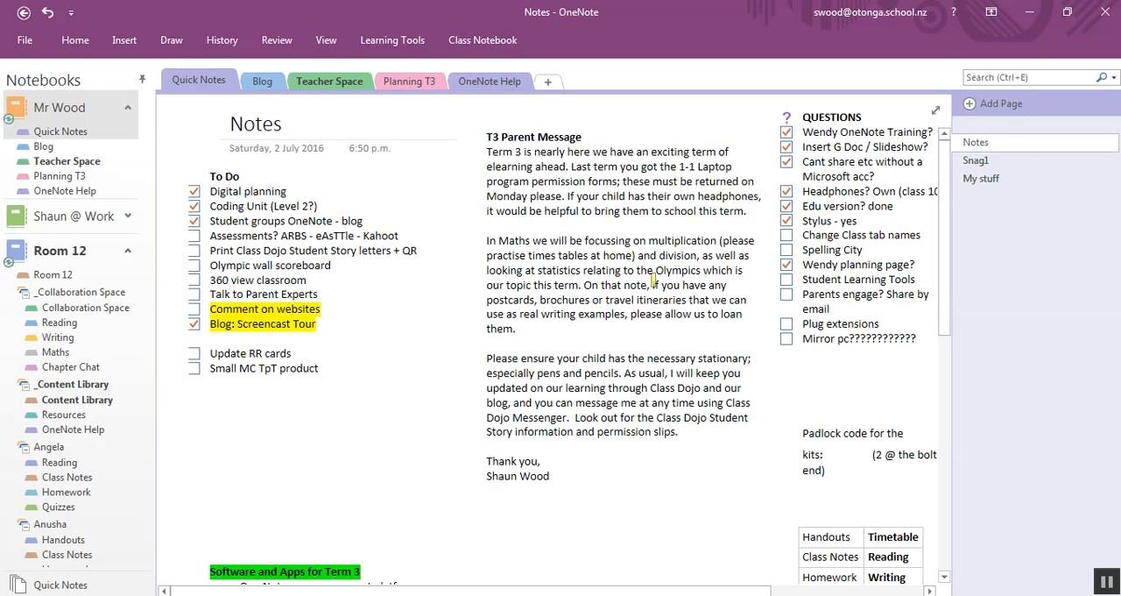
scroll(down, 3)
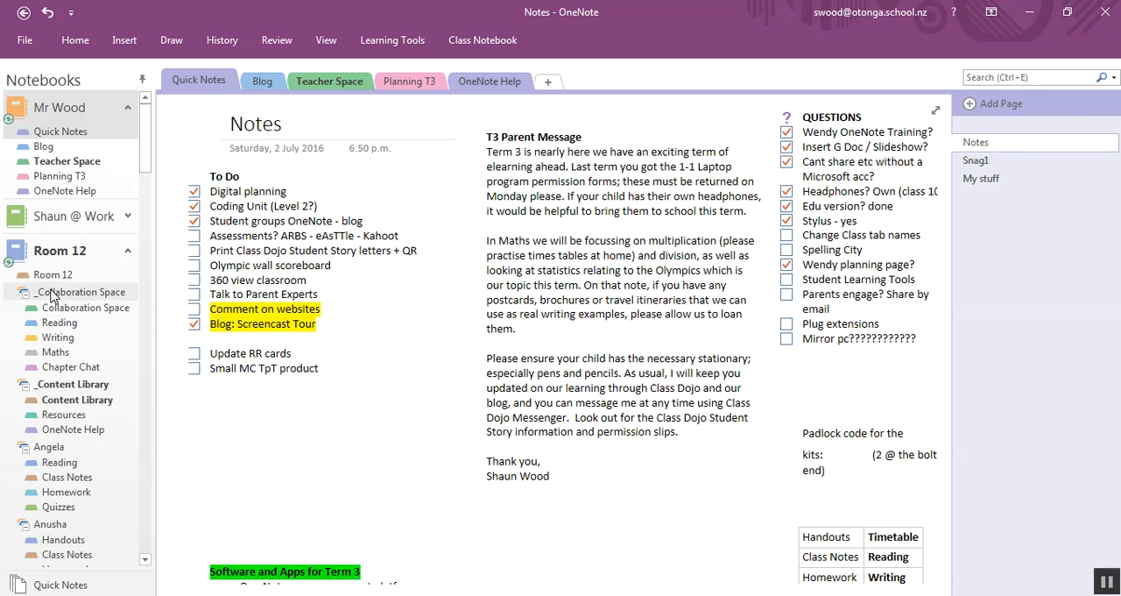
click(60, 274)
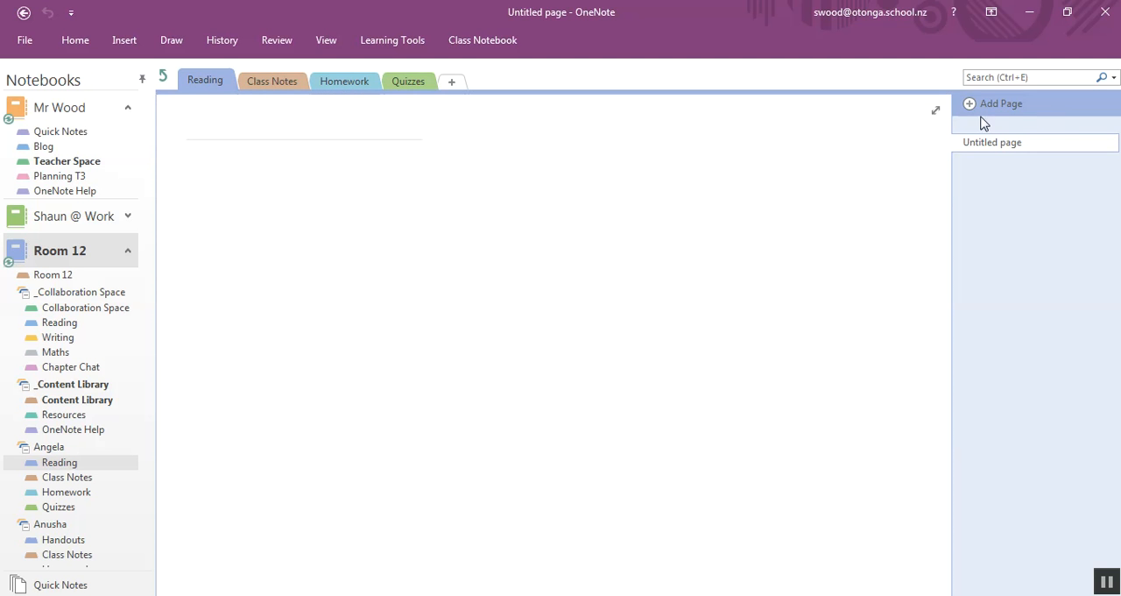
click(273, 123)
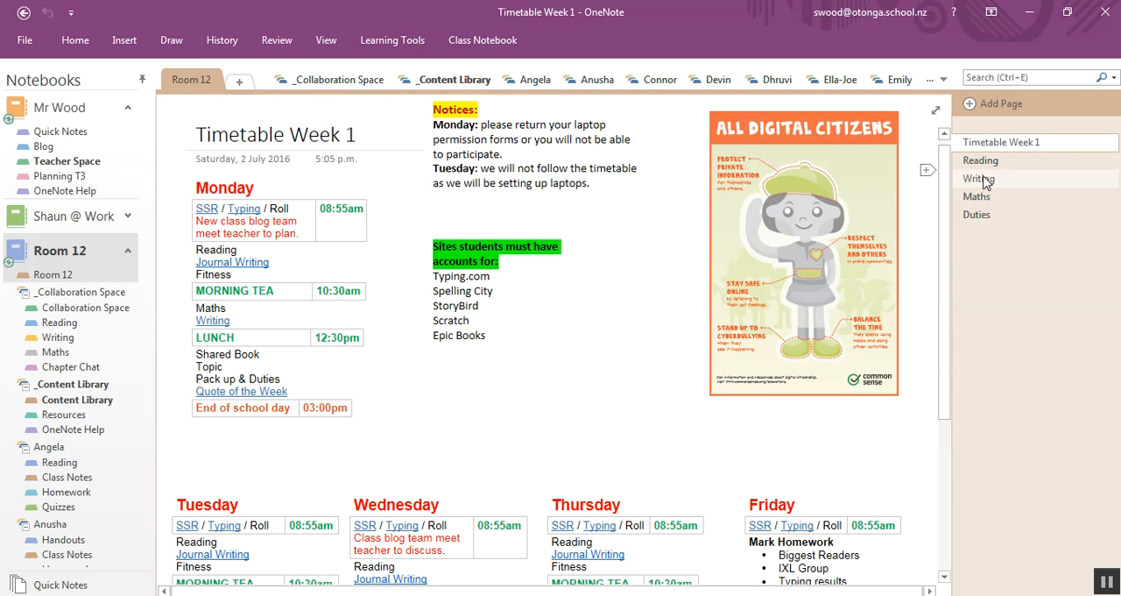
click(980, 161)
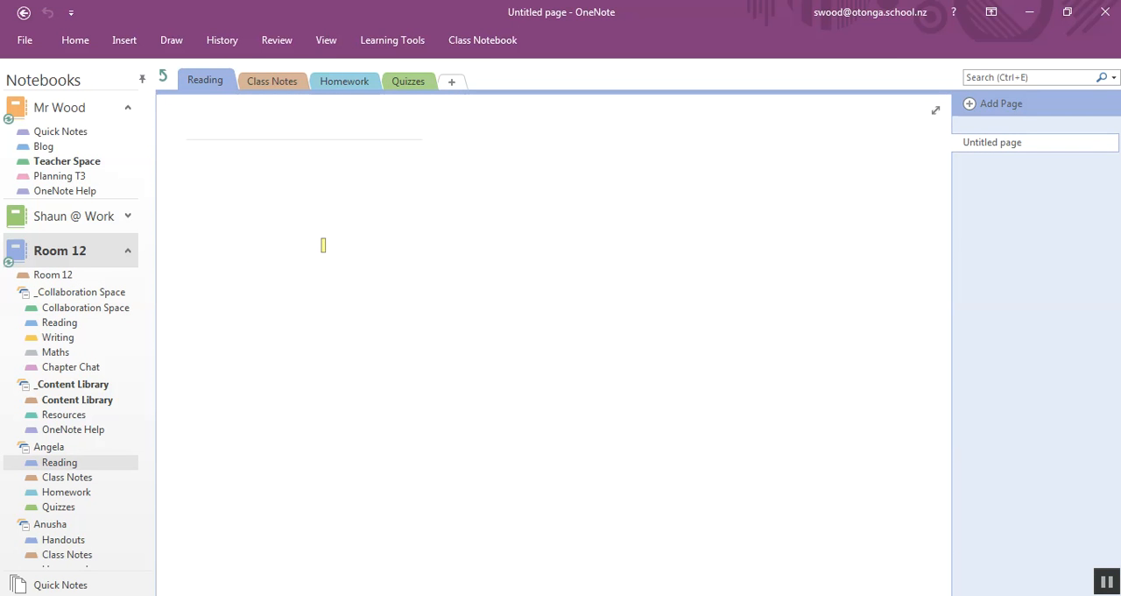
mouse_move(163, 74)
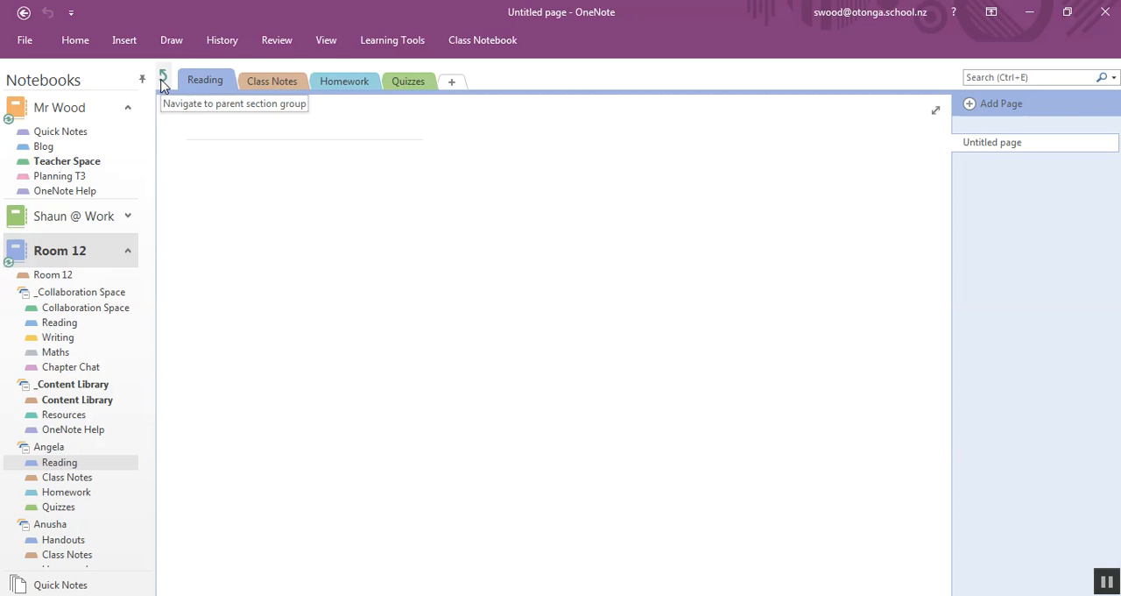
click(163, 79)
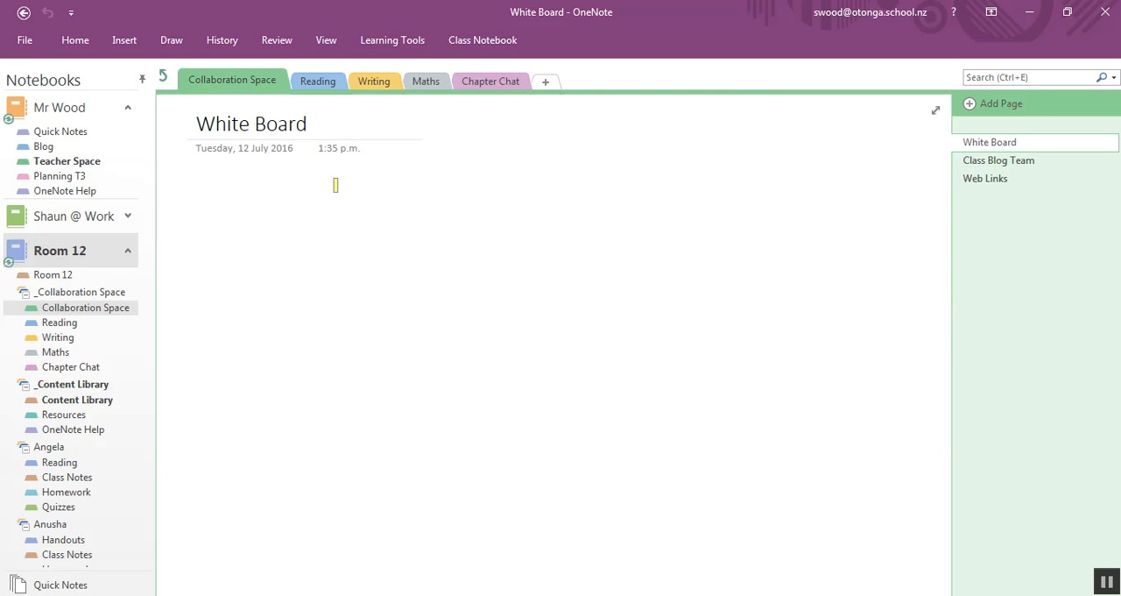
mouse_move(318, 81)
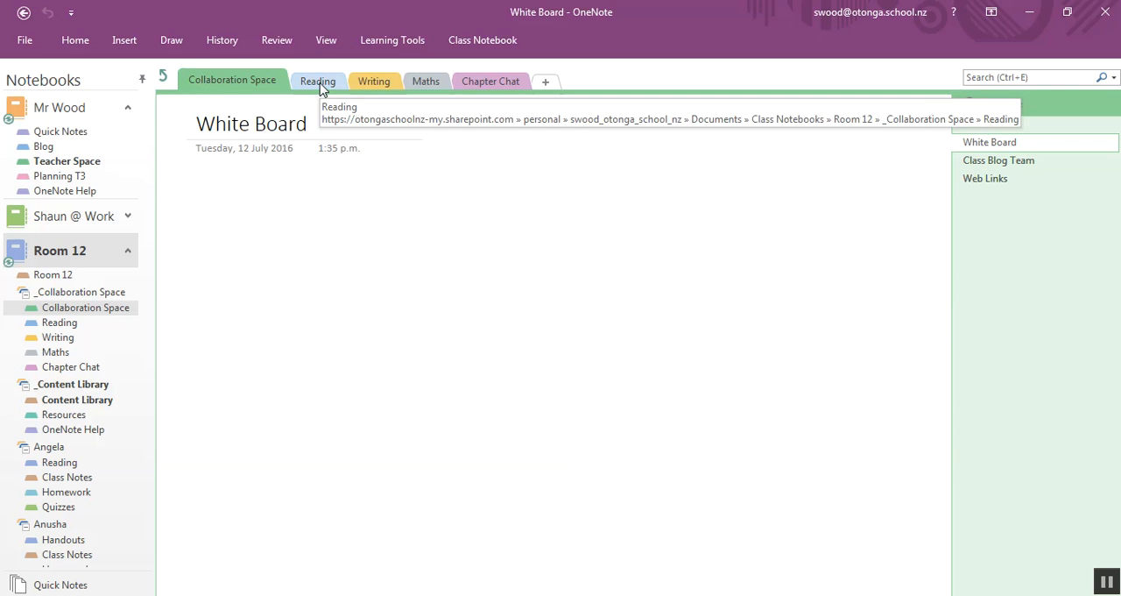
Cycle through the Reading, Writing, Maths and Chapter Chat boards, ending on the Reading Board.
click(317, 80)
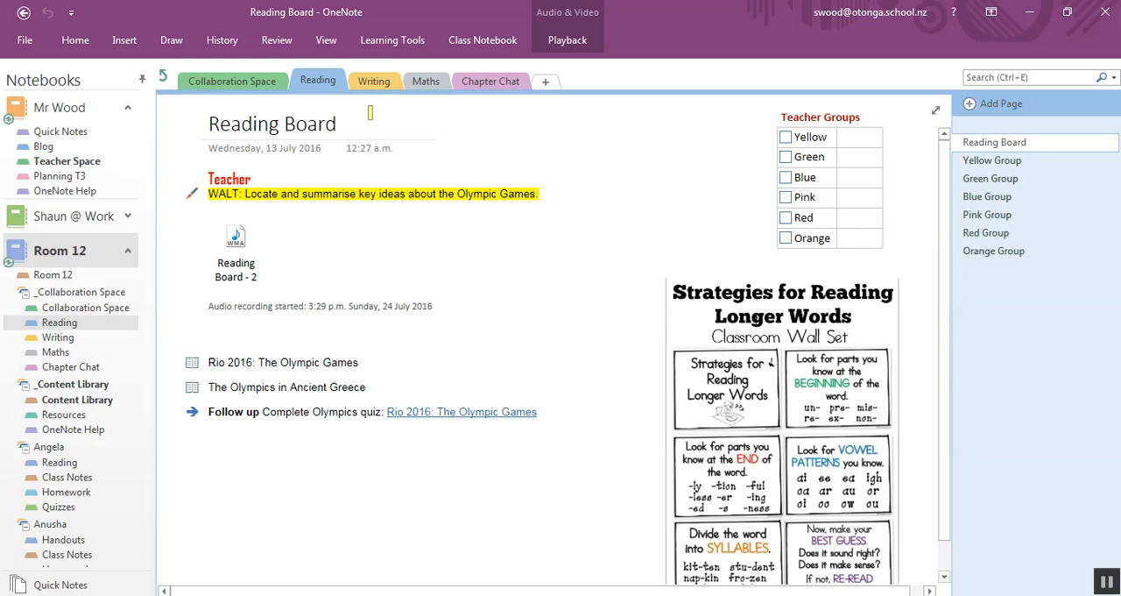
click(374, 81)
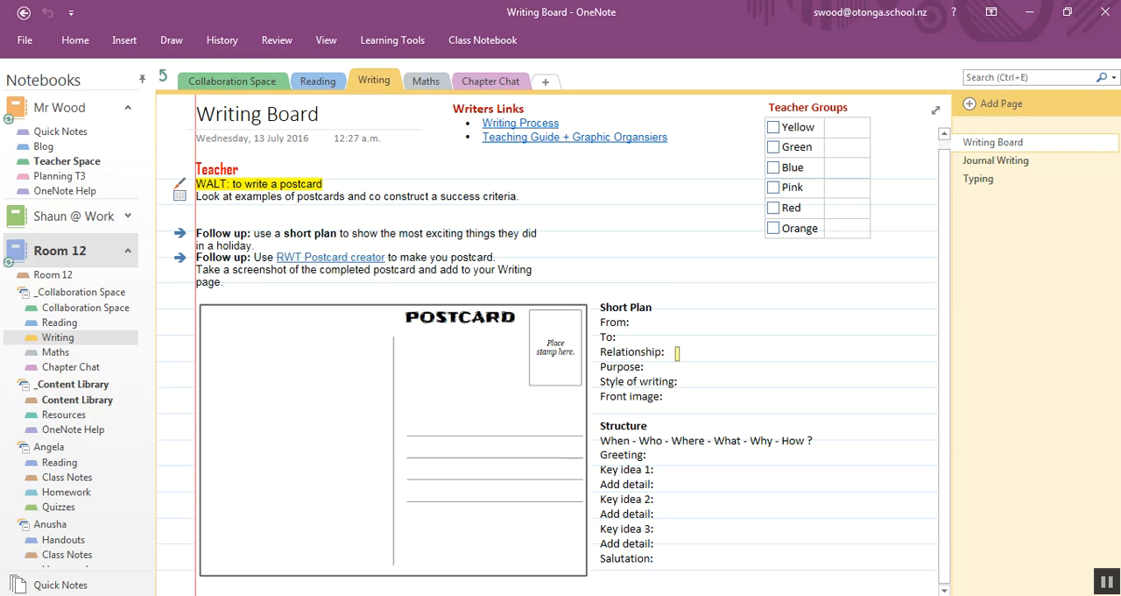
mouse_move(425, 81)
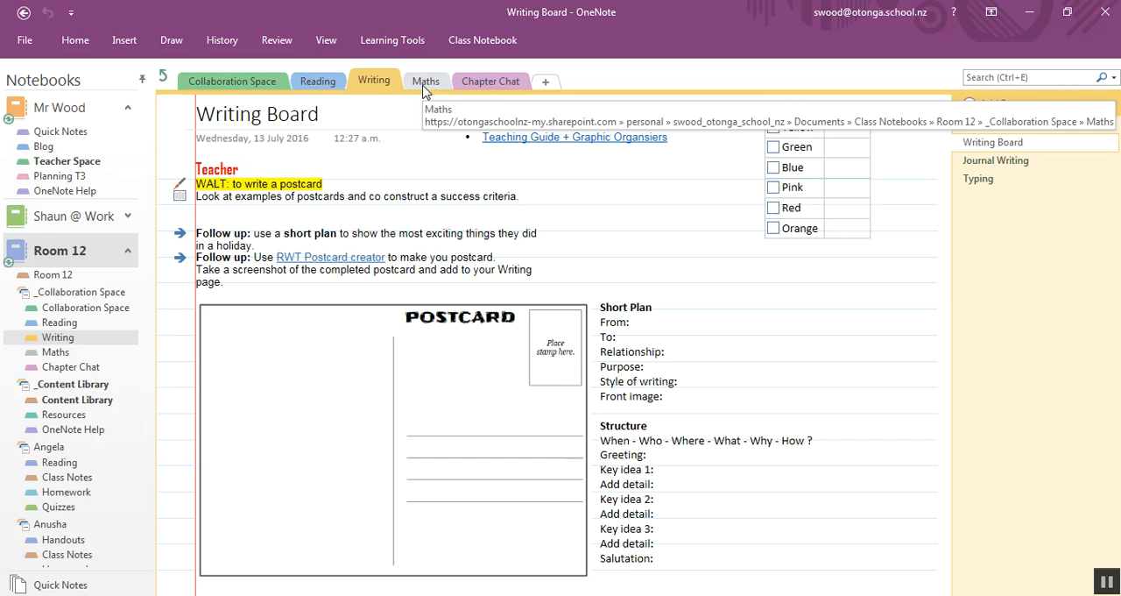
click(426, 81)
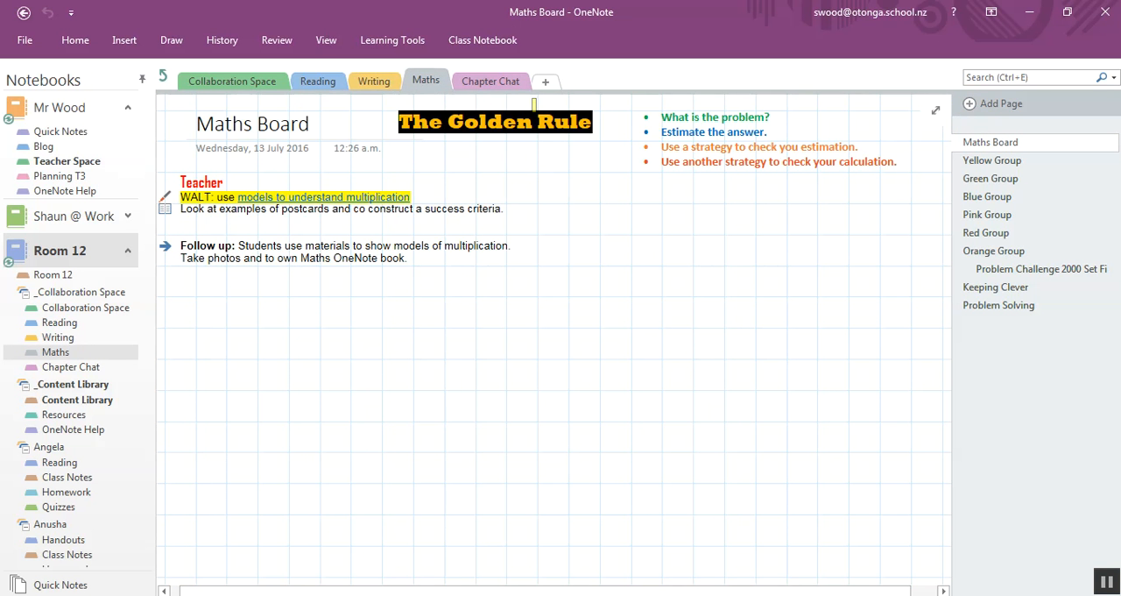
click(491, 80)
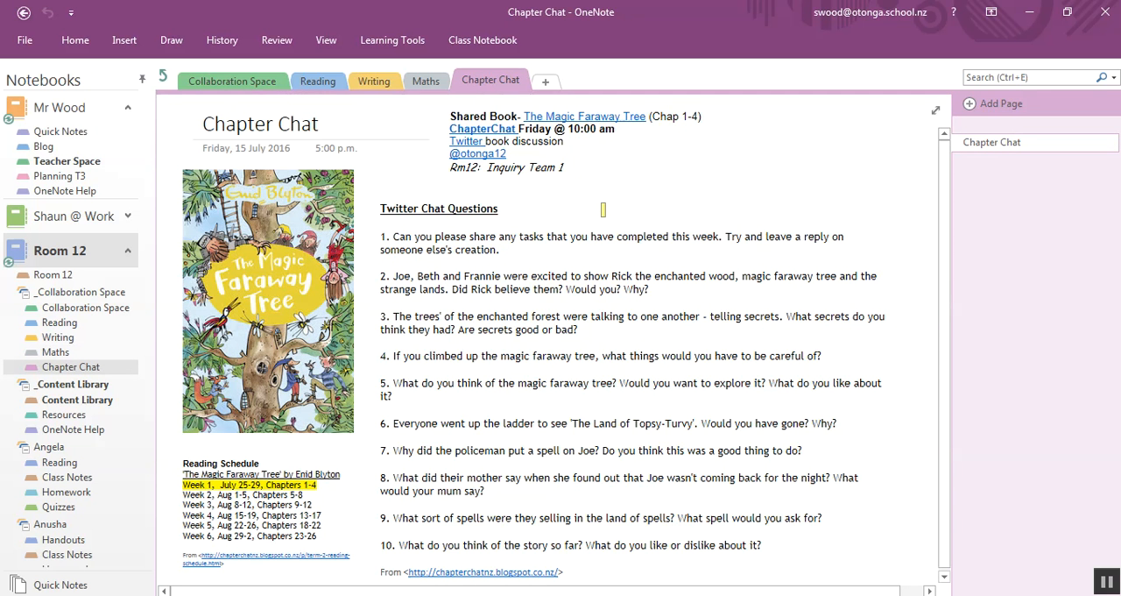
click(318, 80)
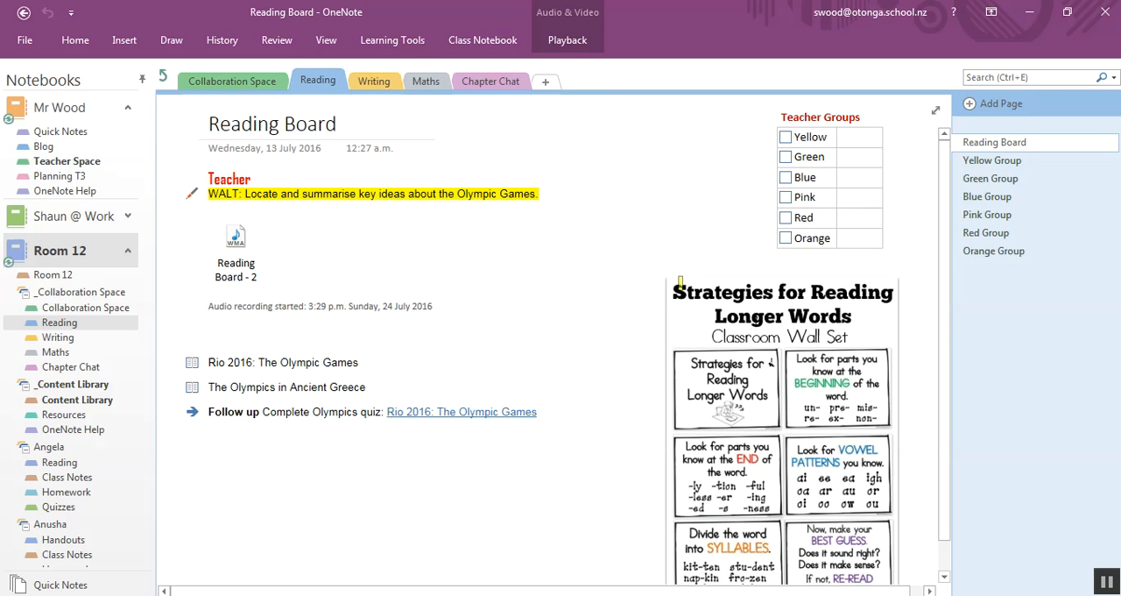
click(785, 137)
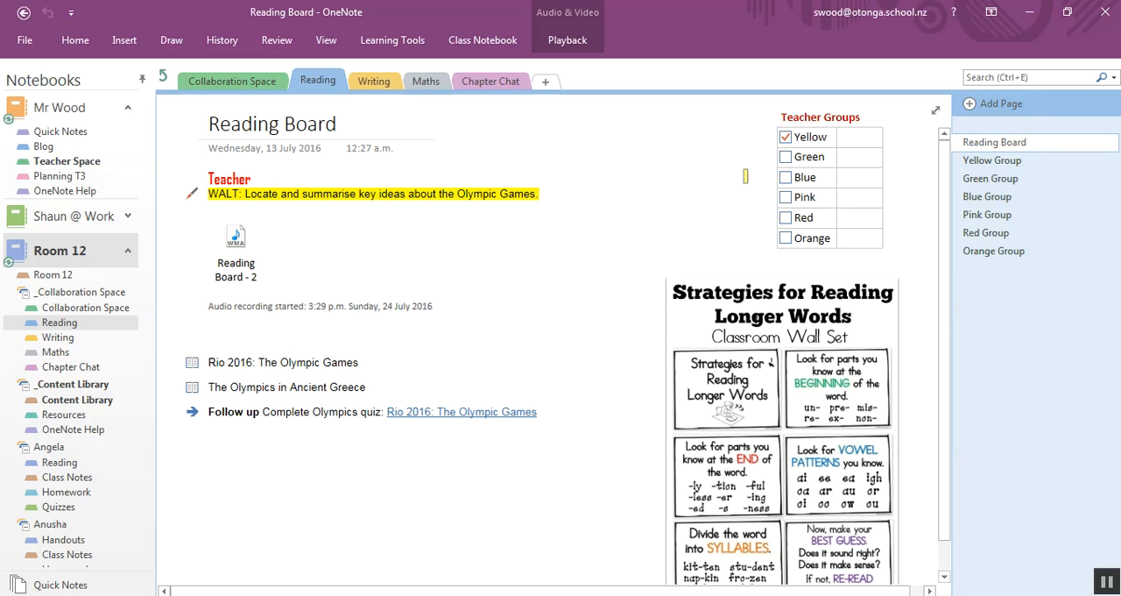
click(785, 137)
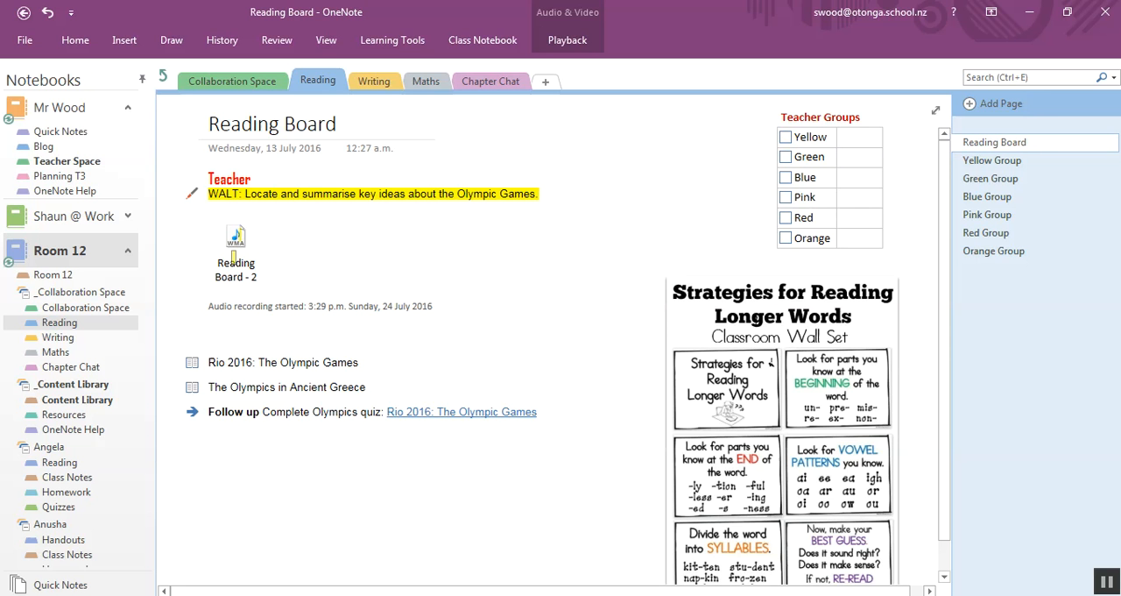
click(250, 210)
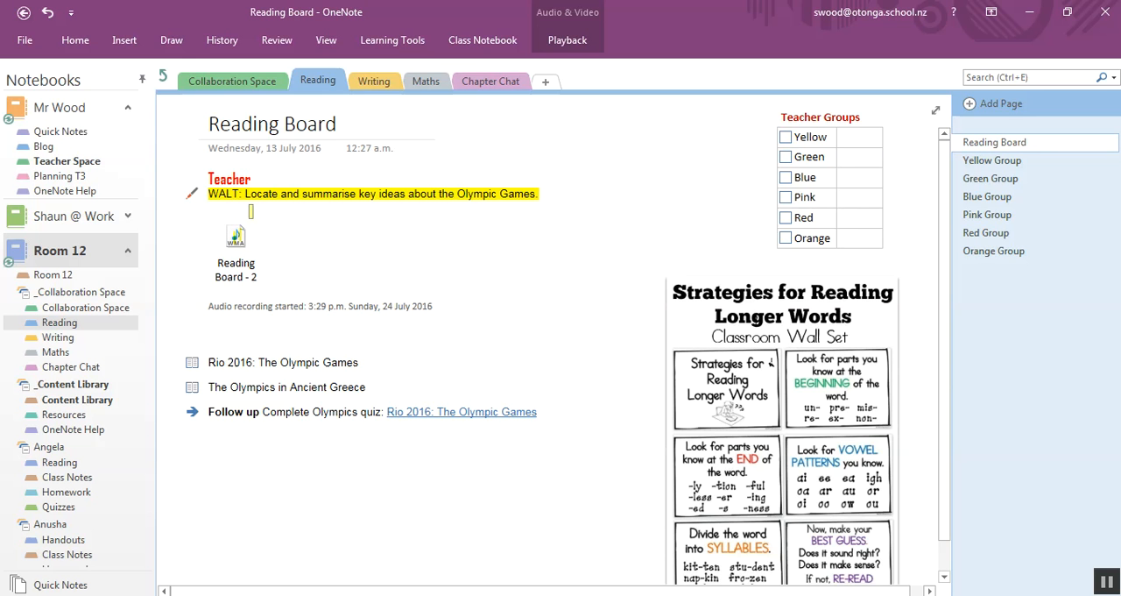
click(171, 39)
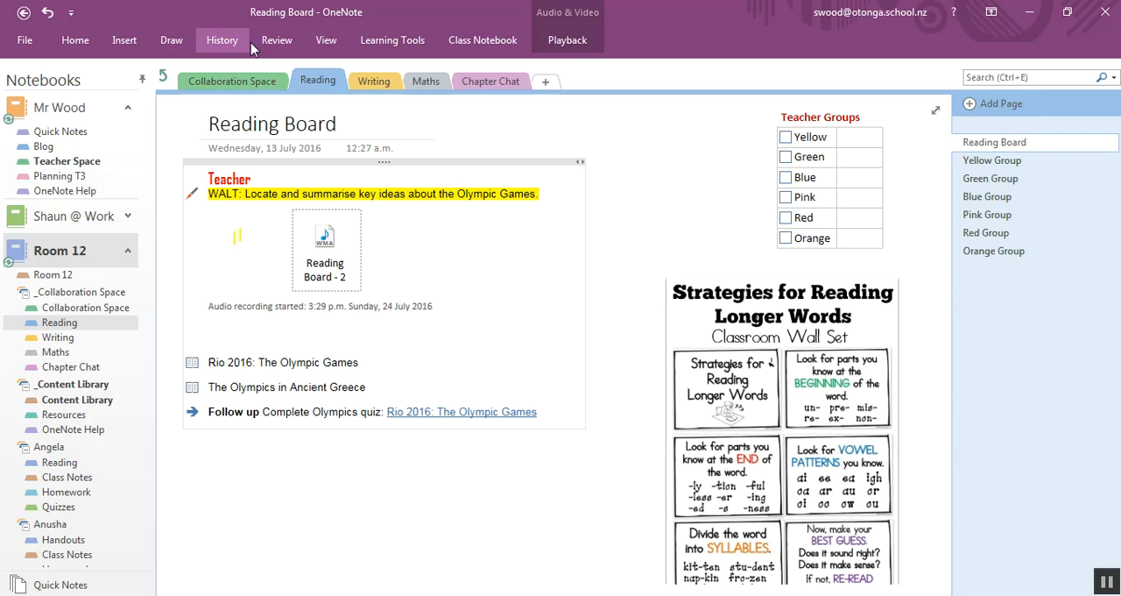
Record an audio clip on the Reading Board page, then stop the recording.
click(326, 39)
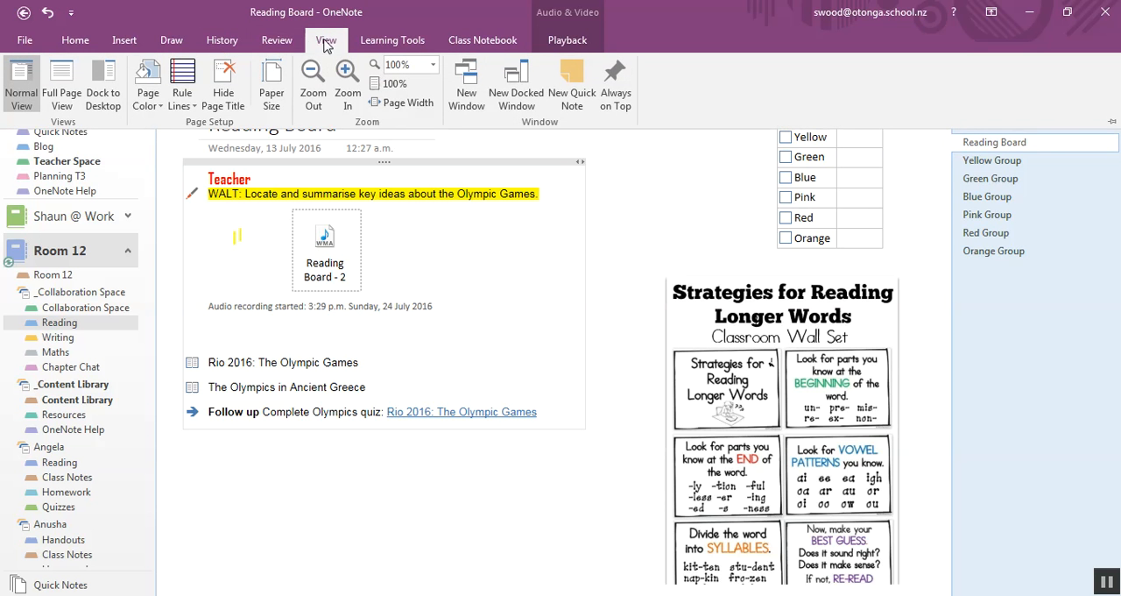
click(171, 39)
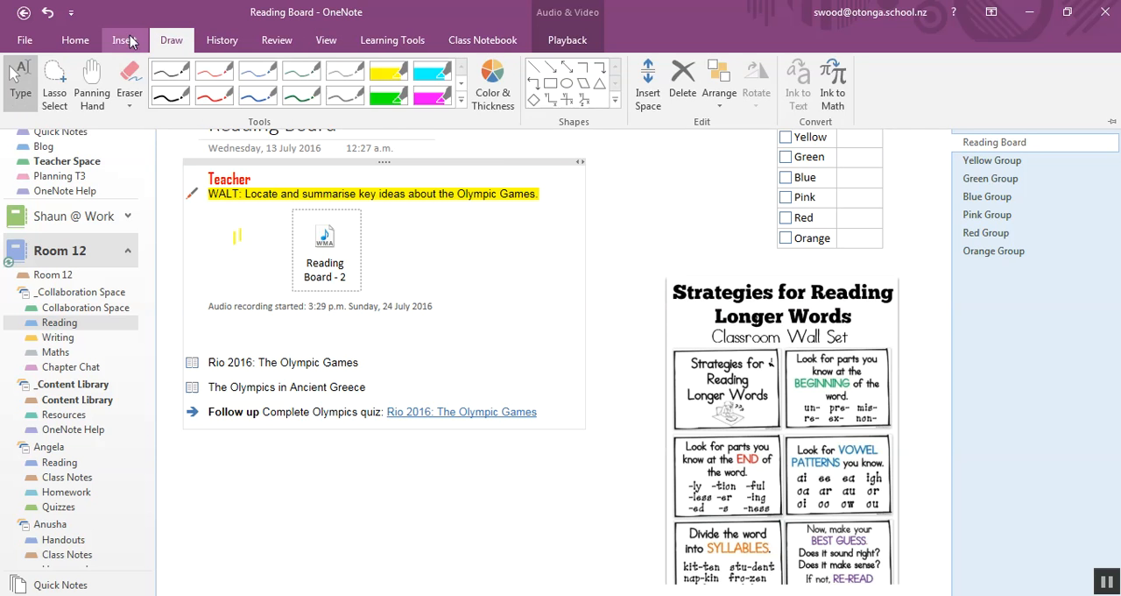
click(125, 39)
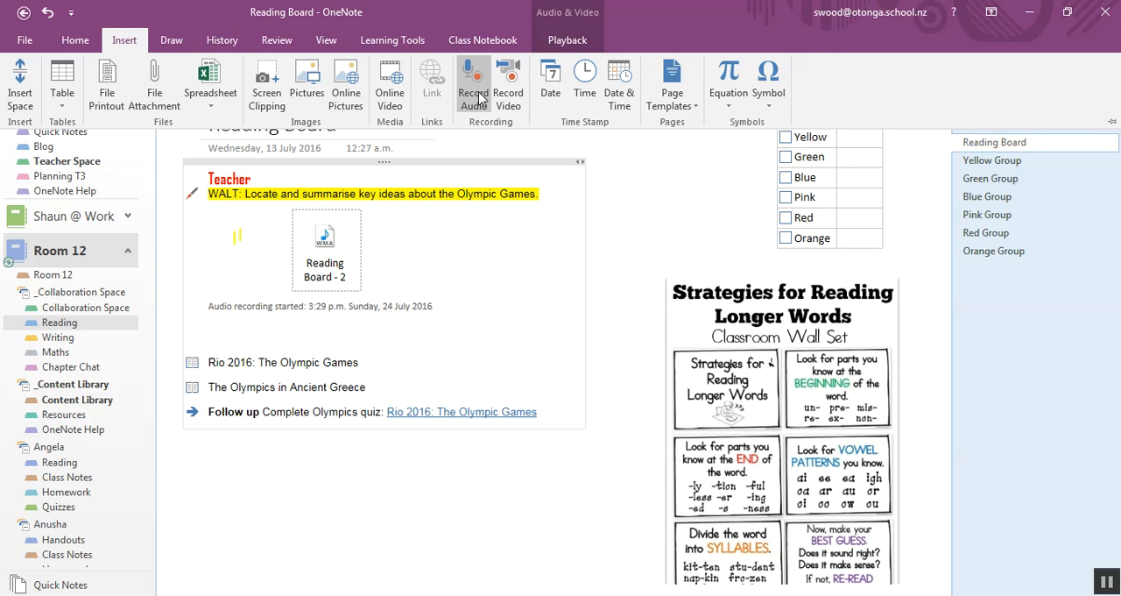
mouse_move(508, 83)
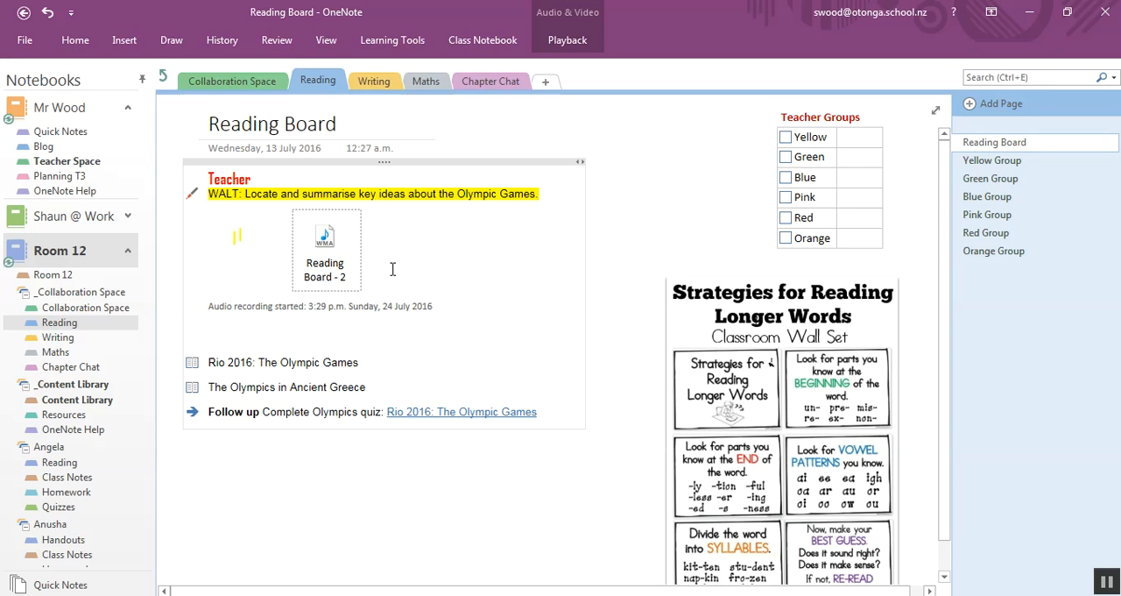
mouse_move(315, 241)
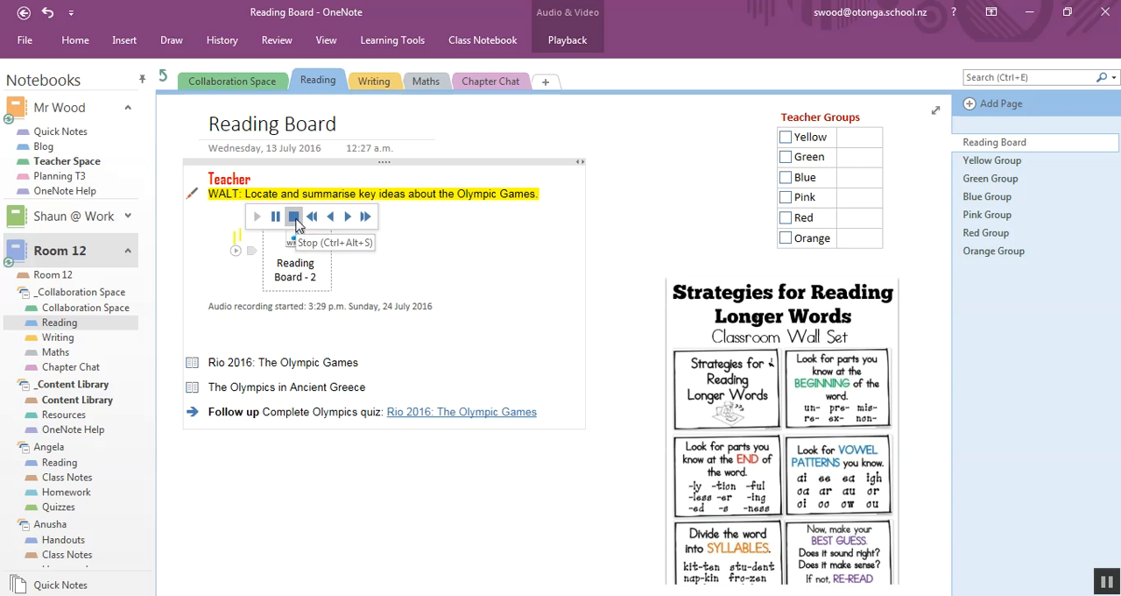
click(294, 216)
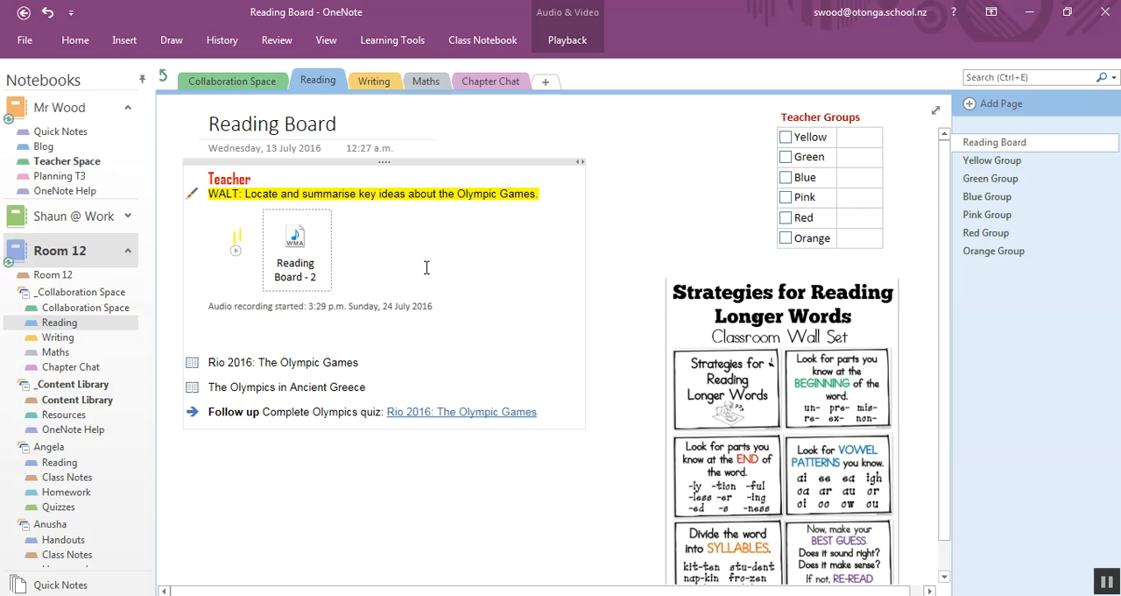
mouse_move(400, 261)
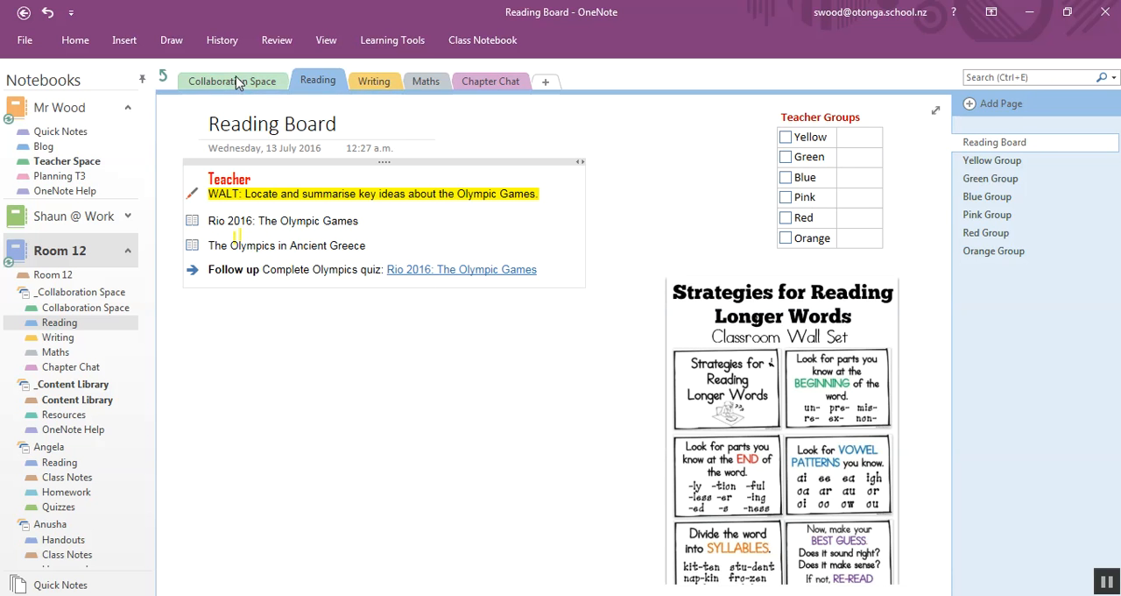
From the Collaboration Space, go up to Room 12 and open the _Content Library section group.
click(232, 80)
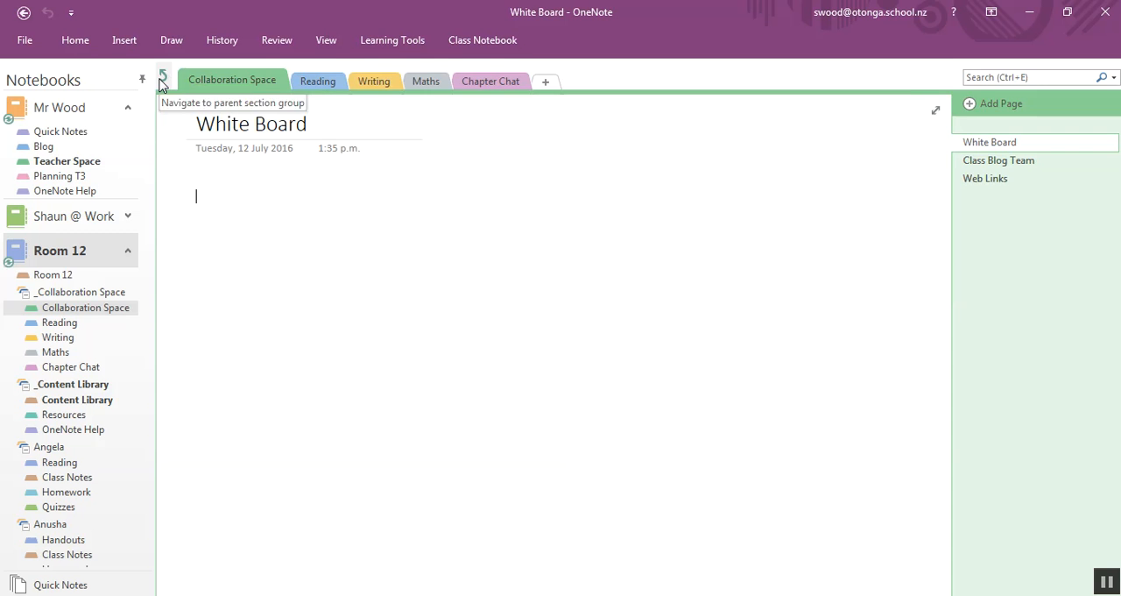
click(162, 81)
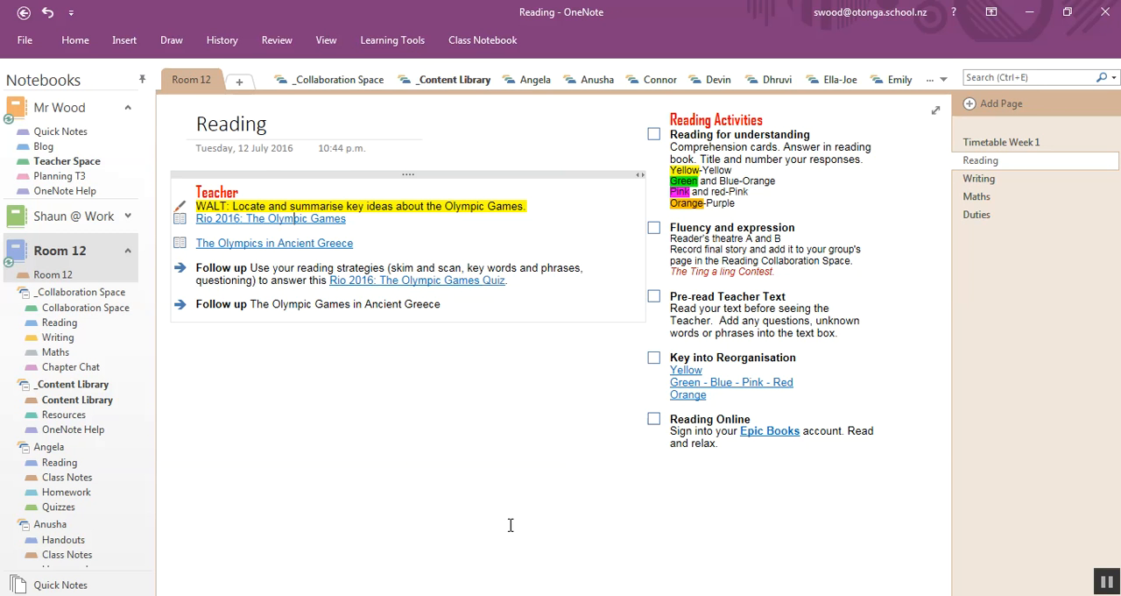
mouse_move(519, 400)
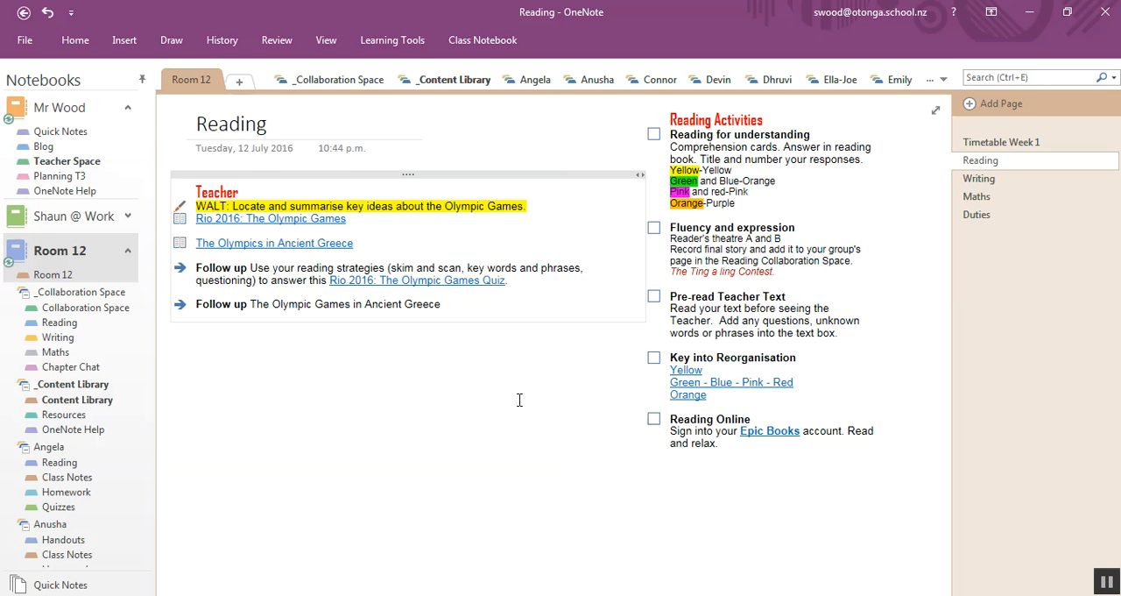
click(271, 218)
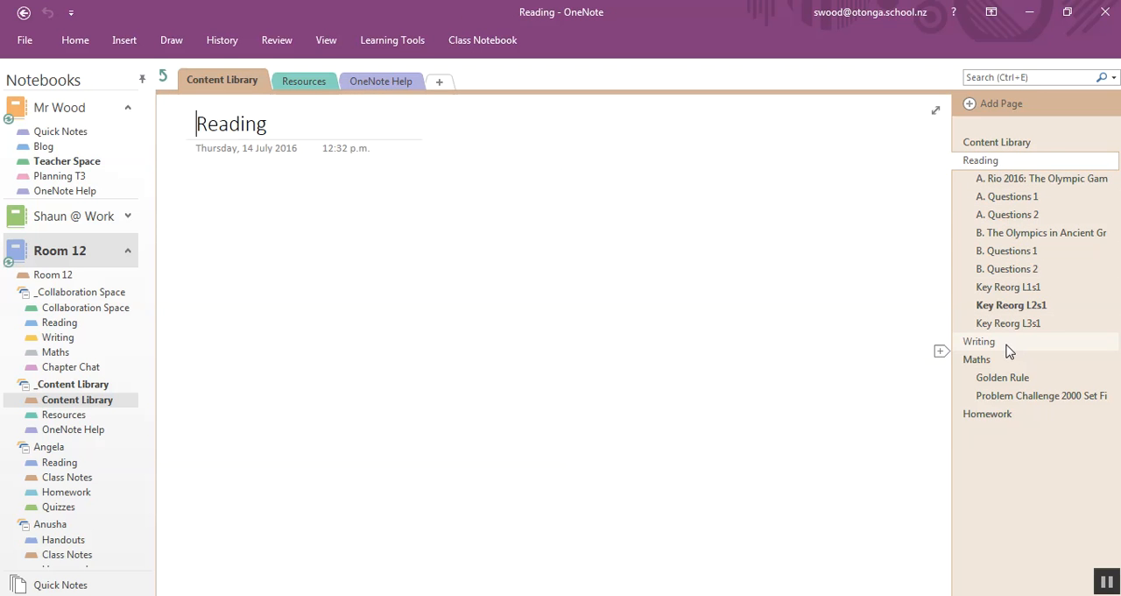
Browse the Content Library's Maths, Golden Rule and overview pages.
click(977, 359)
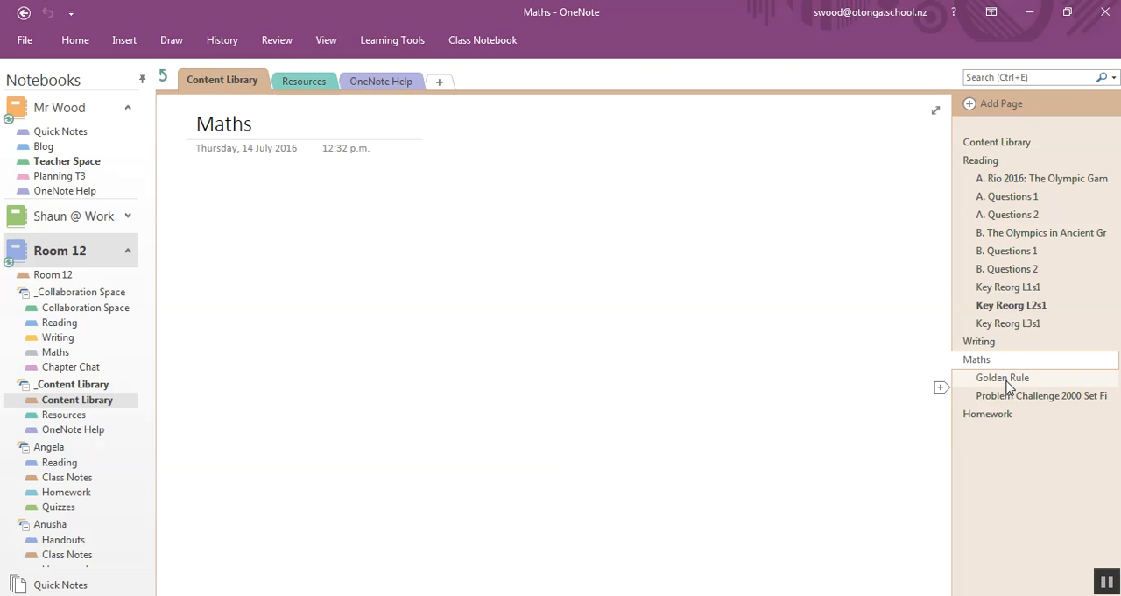
click(1002, 377)
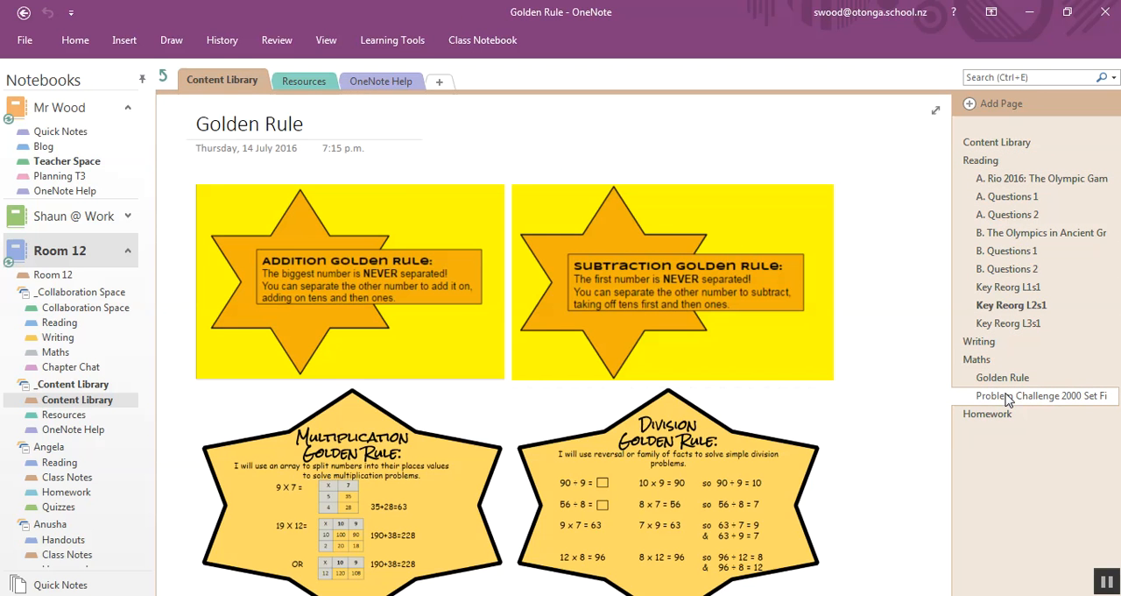
click(996, 141)
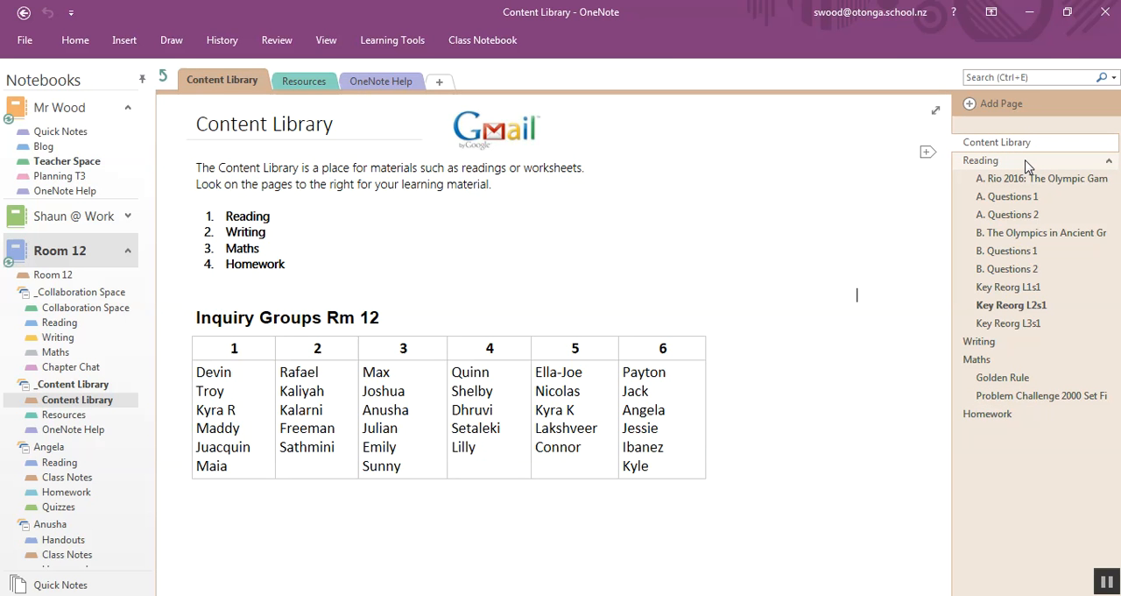
View the Resources section, then settle on the OneNote Help welcome page.
click(981, 159)
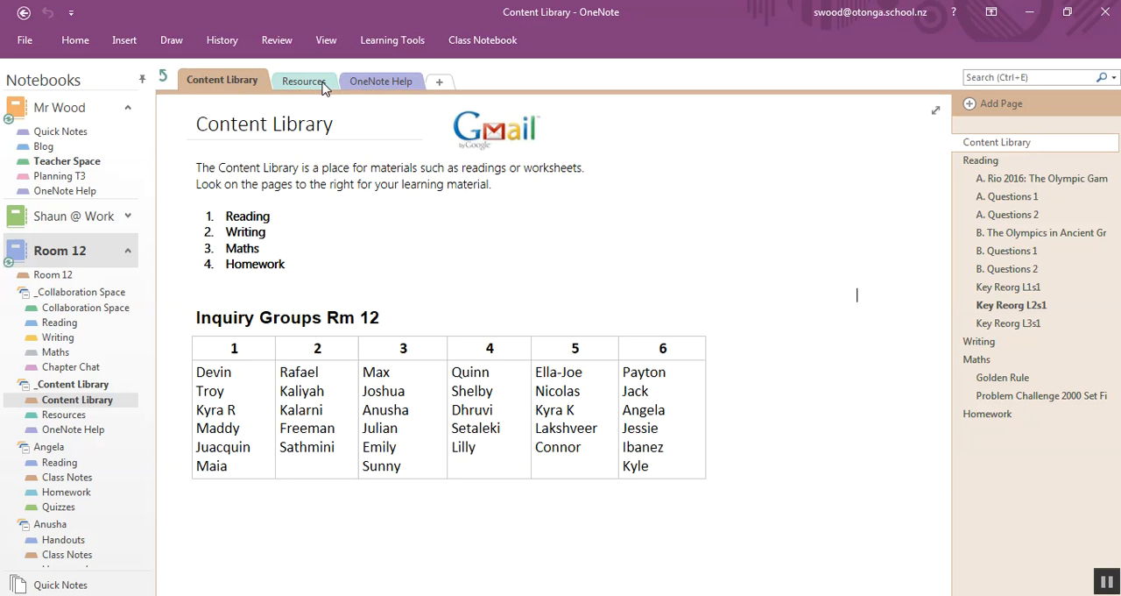
click(304, 80)
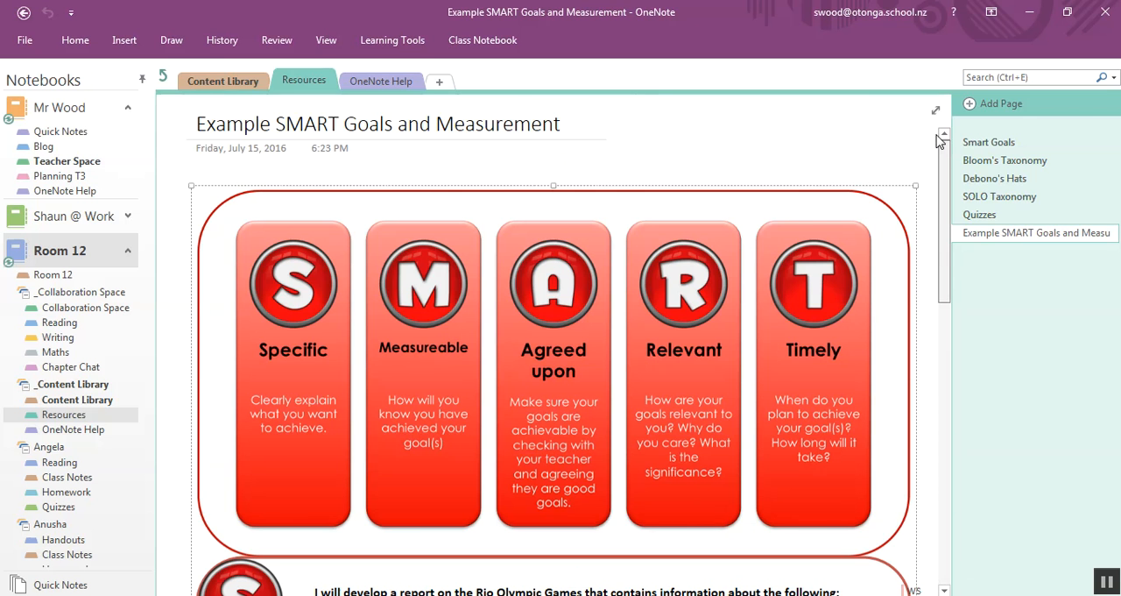
click(380, 79)
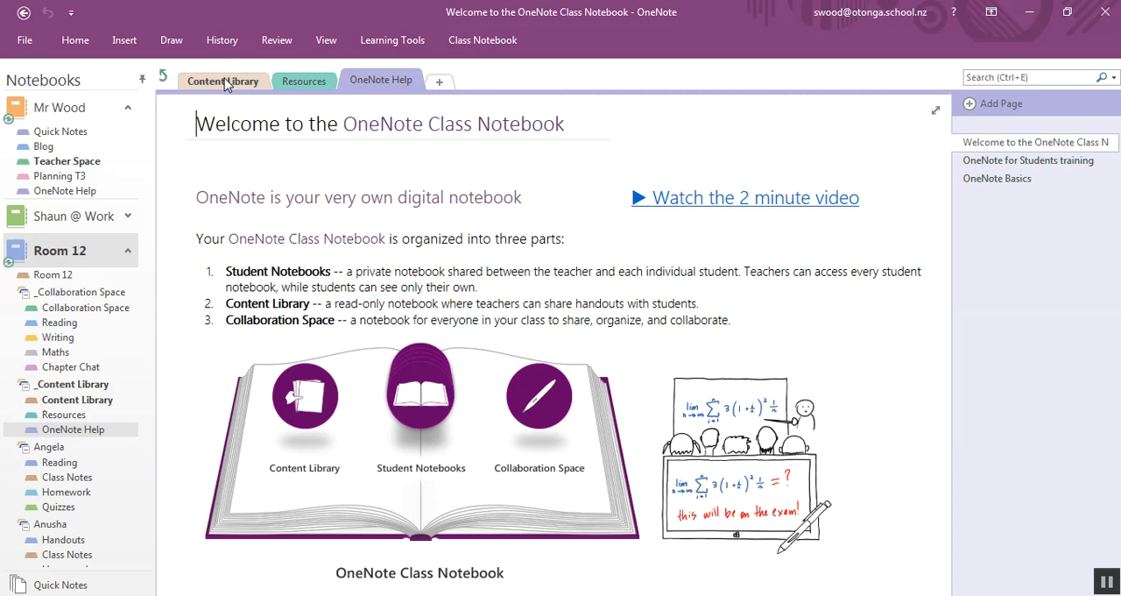
Review Room 12's Timetable Week 1, then open the Blog in Mr Wood's notebook.
click(191, 80)
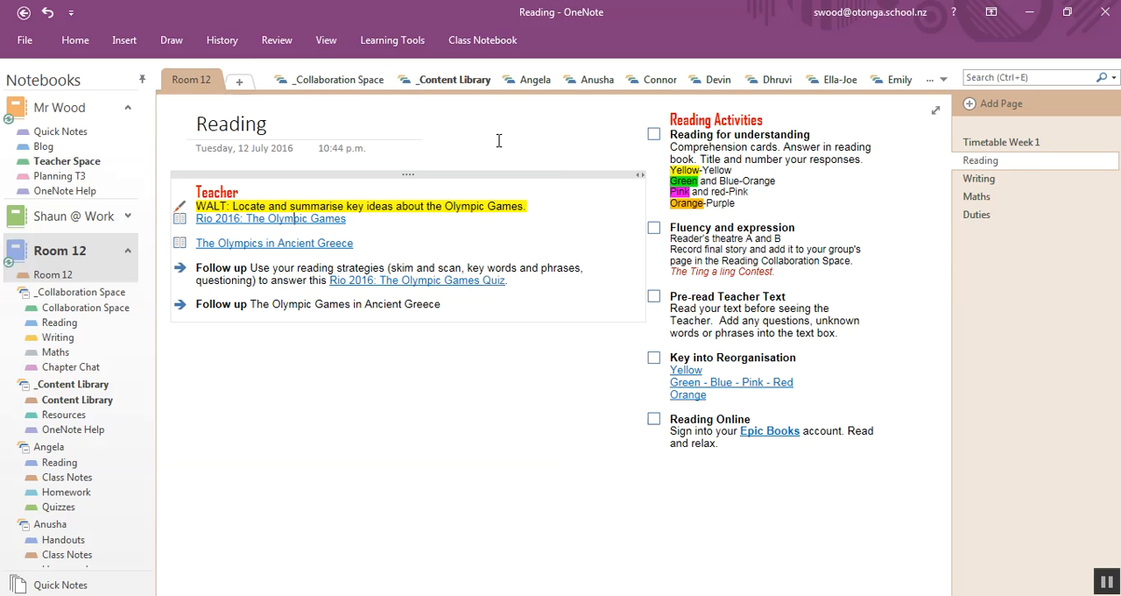
mouse_move(536, 95)
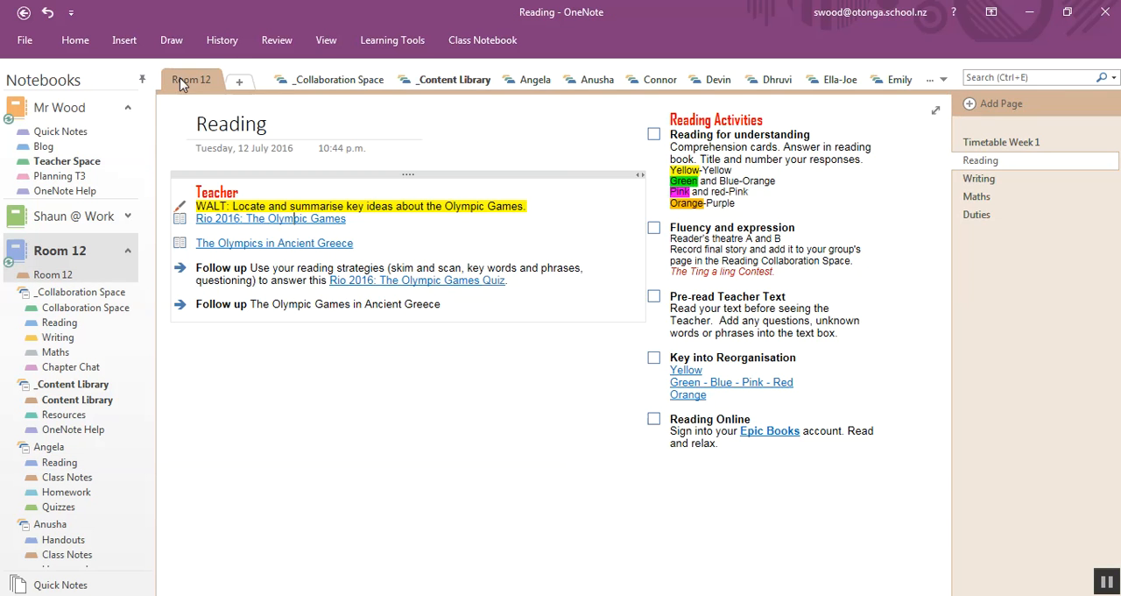
mouse_move(453, 79)
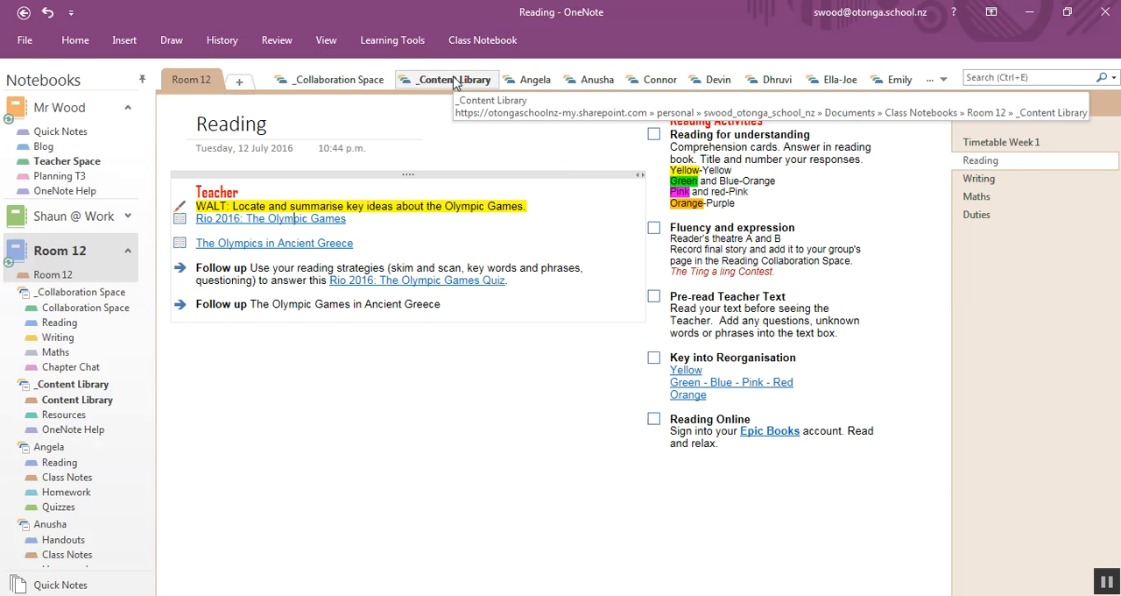
mouse_move(55, 191)
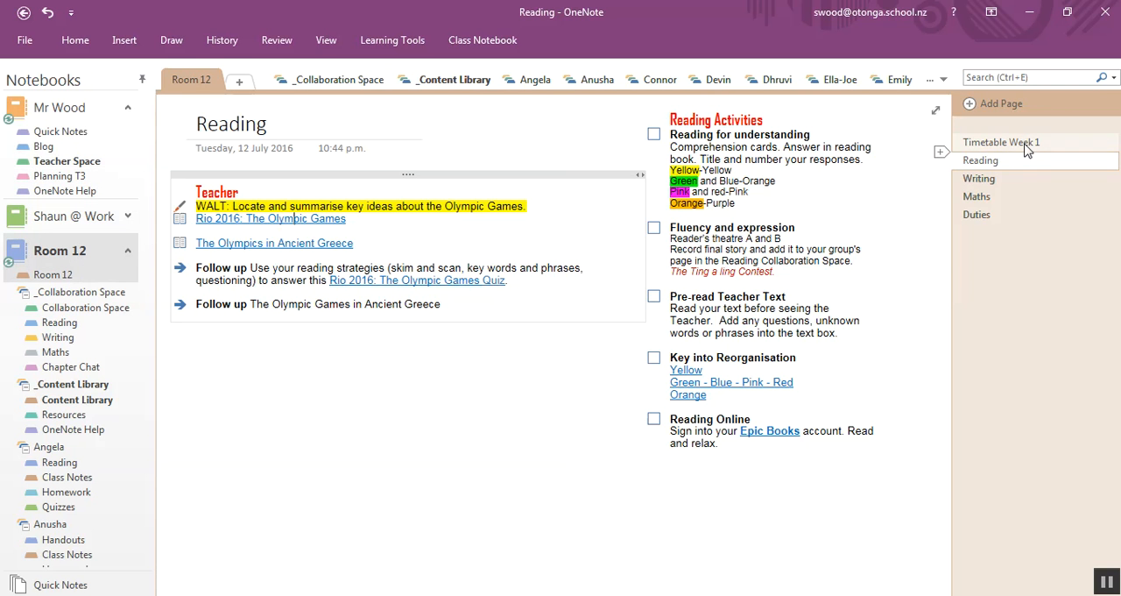
click(1001, 142)
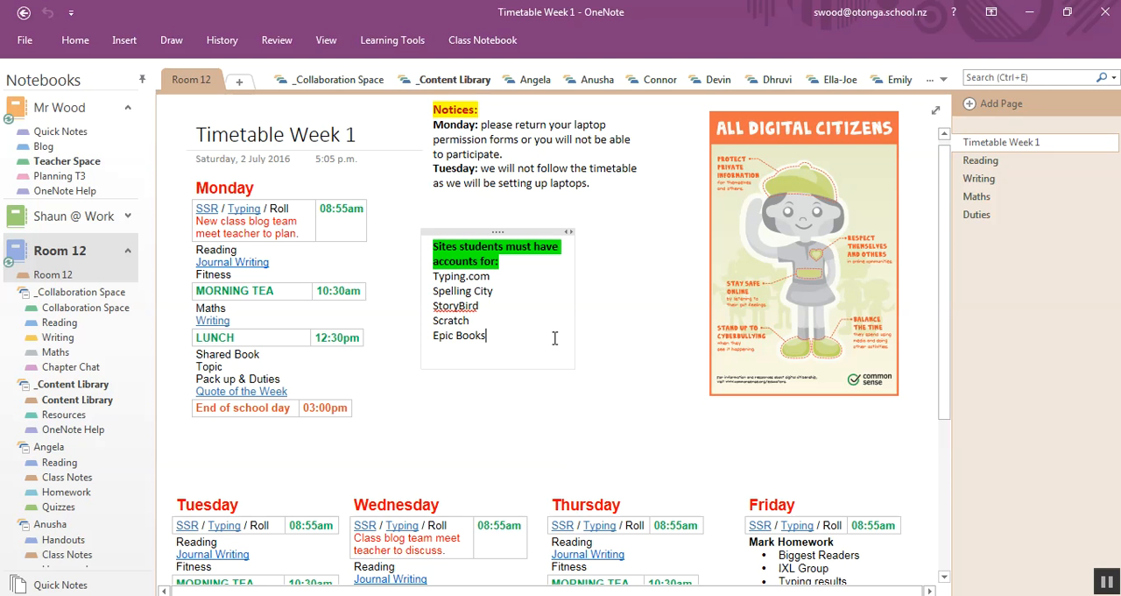
scroll(down, 3)
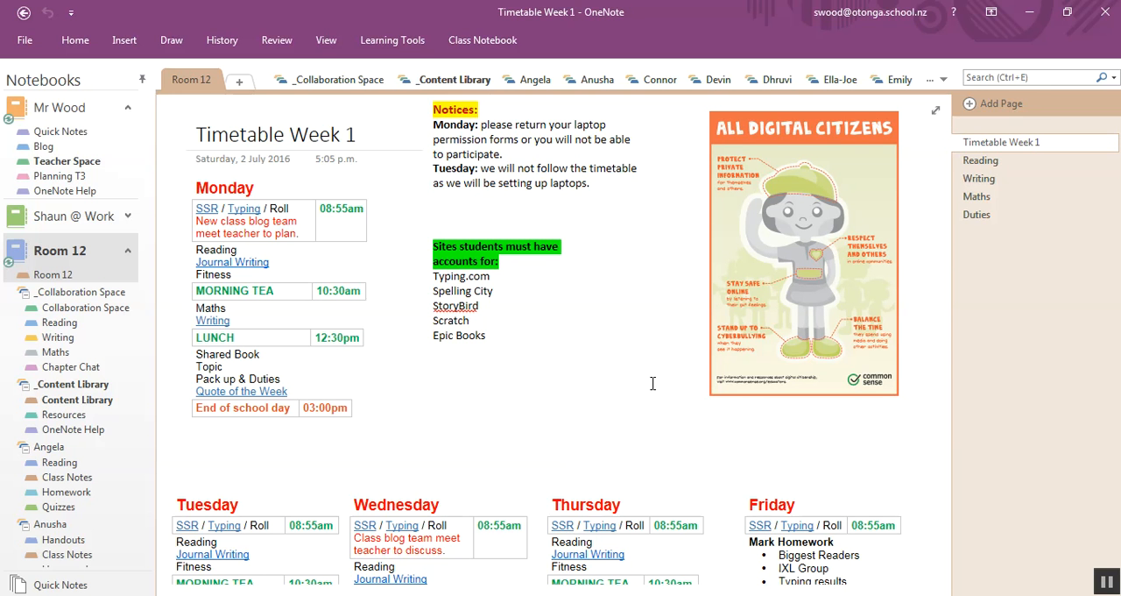
click(650, 345)
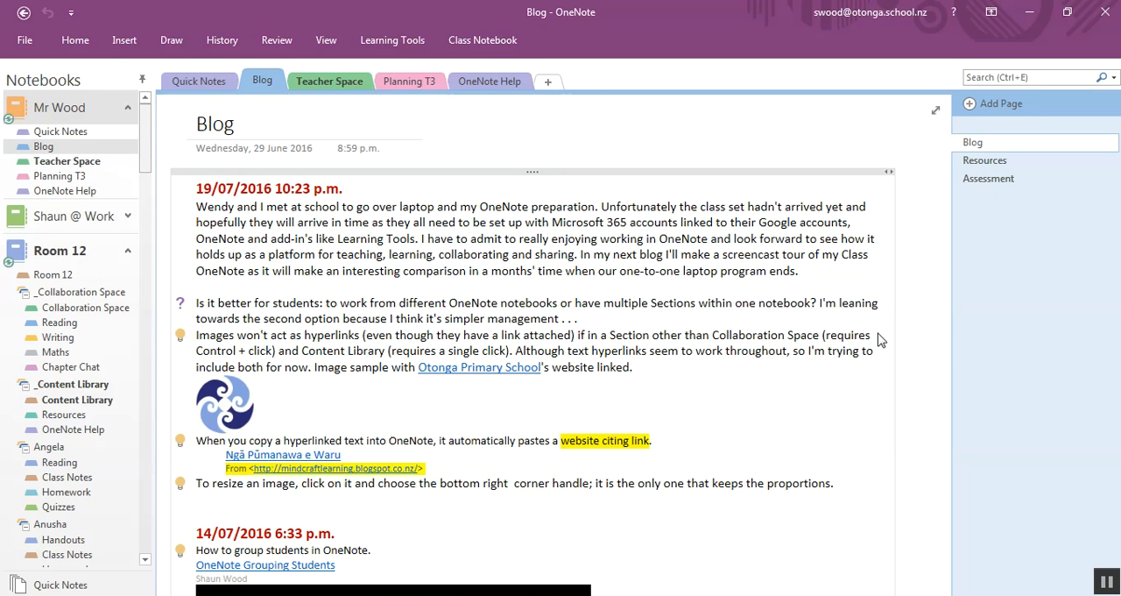
mouse_move(934, 360)
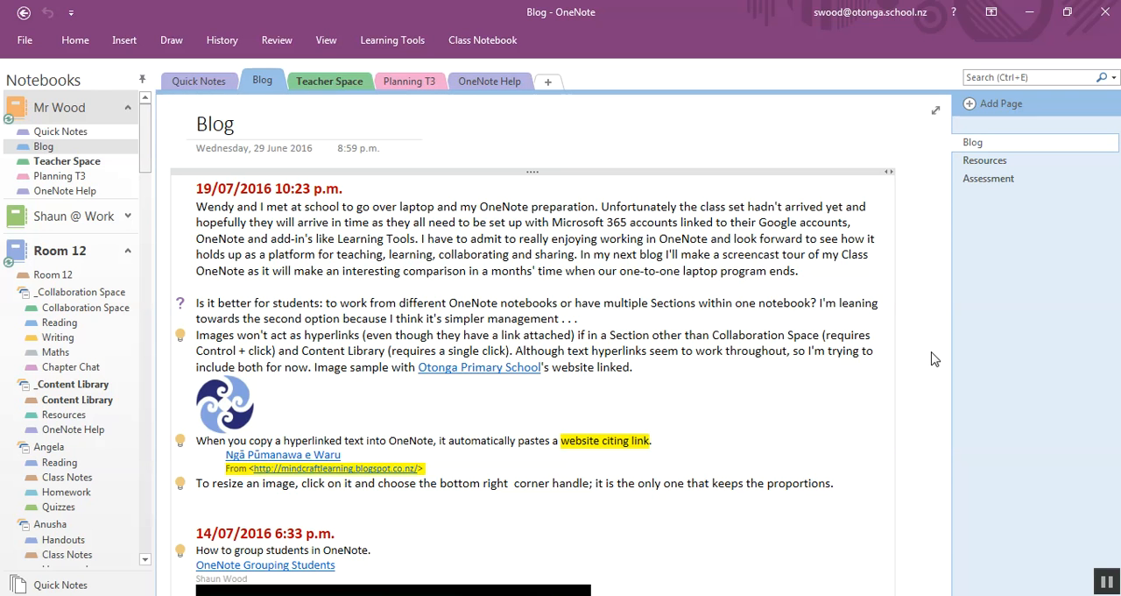